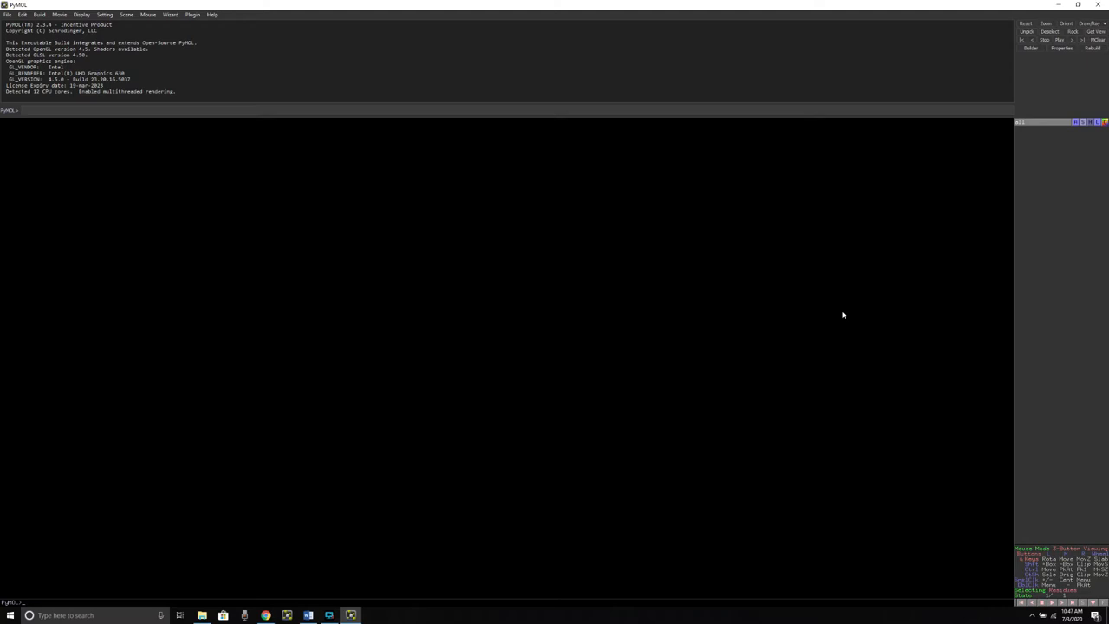
mouse_move(697, 253)
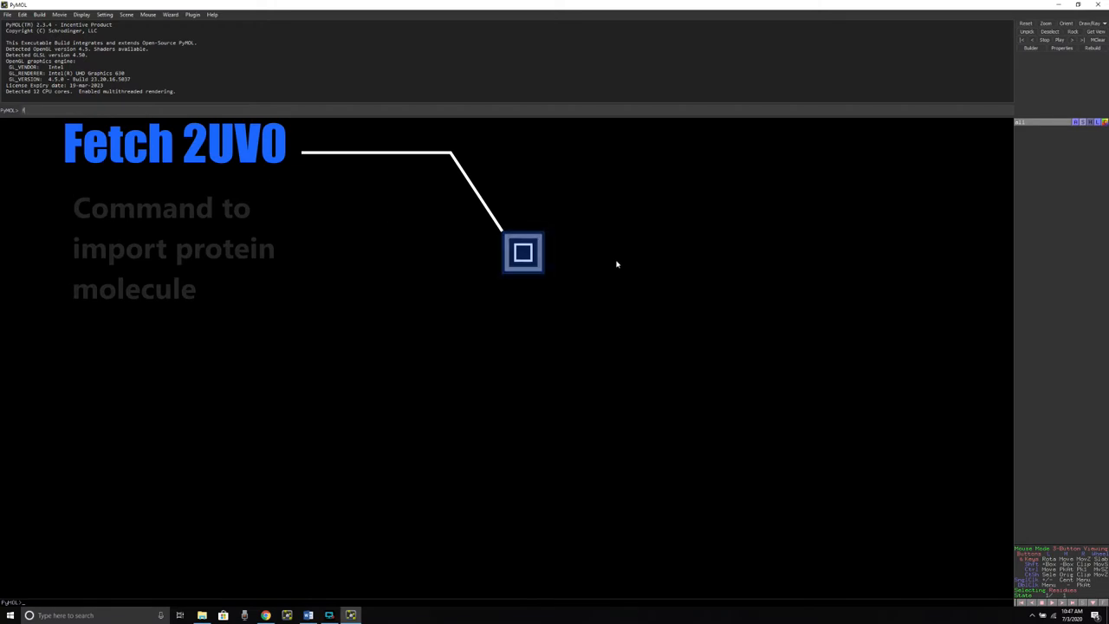
Fetch PDB entry 2uv0 into PyMOL with the fetch command
text(fetch)
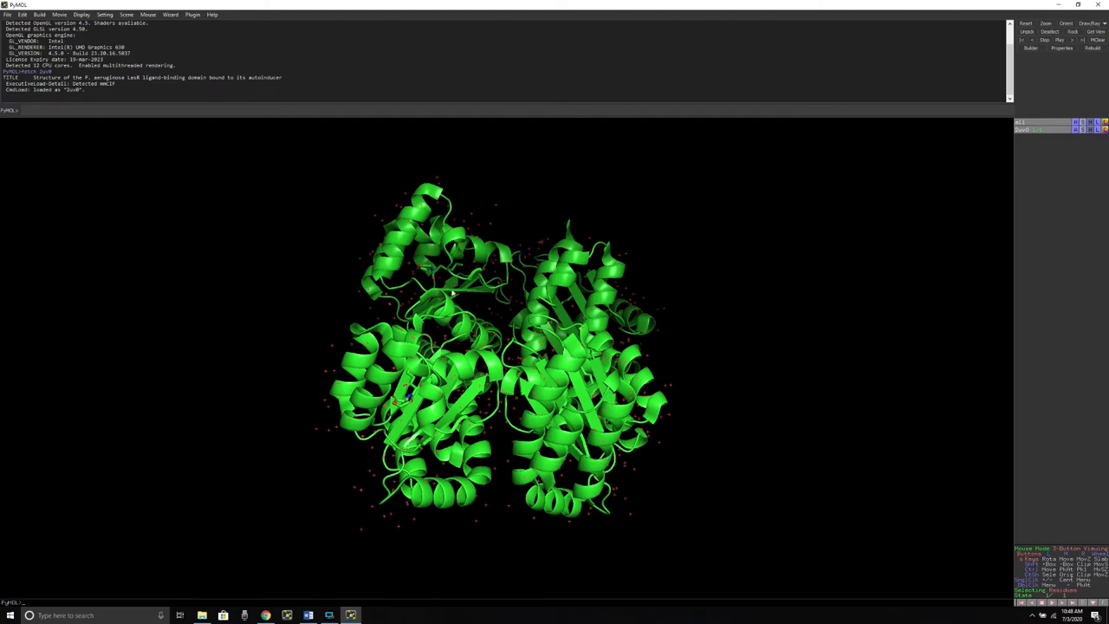
mouse_move(418, 227)
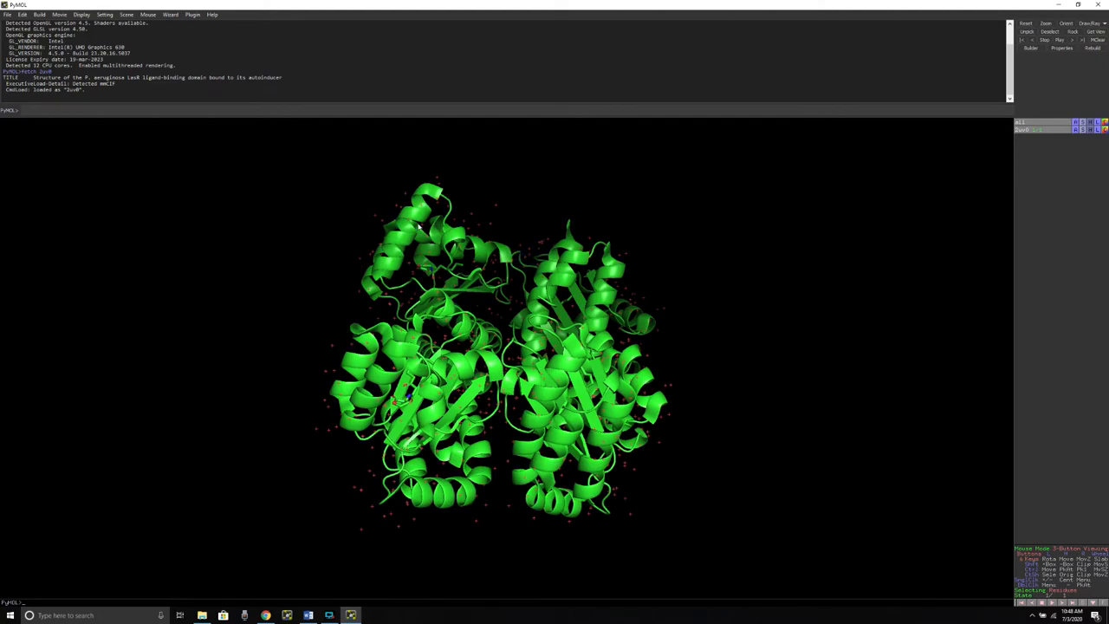
Rotate the 2uv0 cartoon from several angles to inspect its chains and locate the ligands
drag(415, 225, 560, 392)
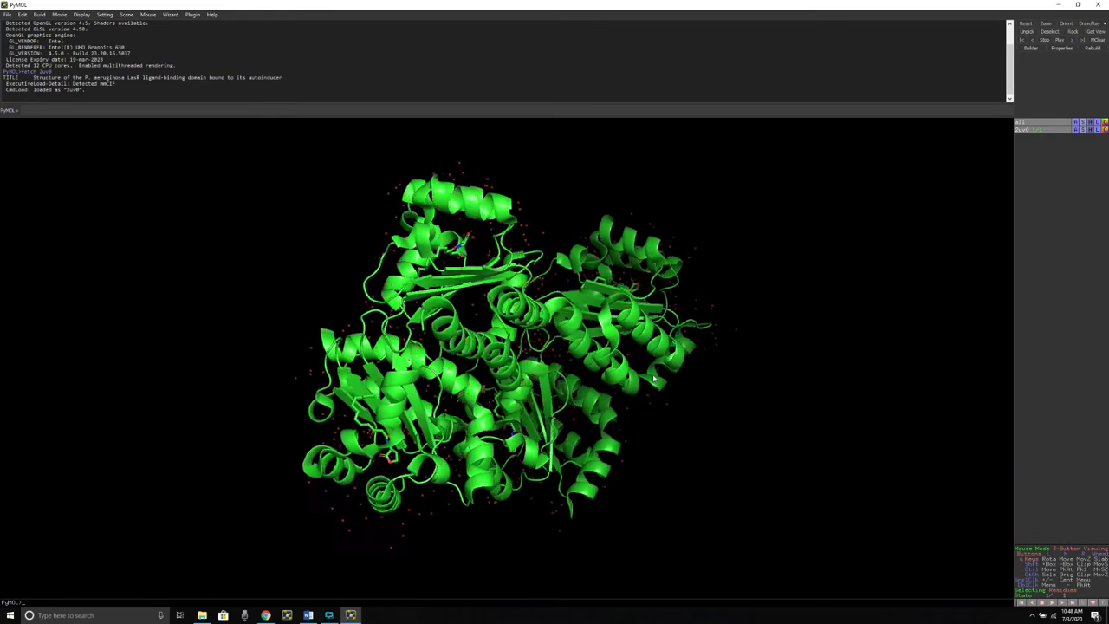
drag(654, 378, 483, 352)
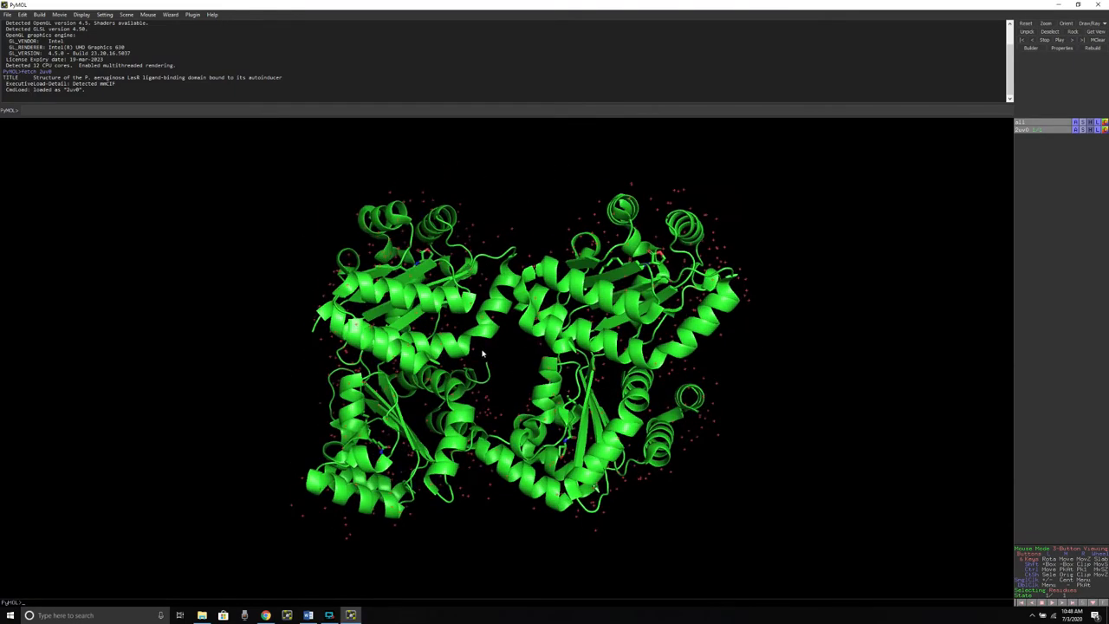
drag(482, 354, 723, 403)
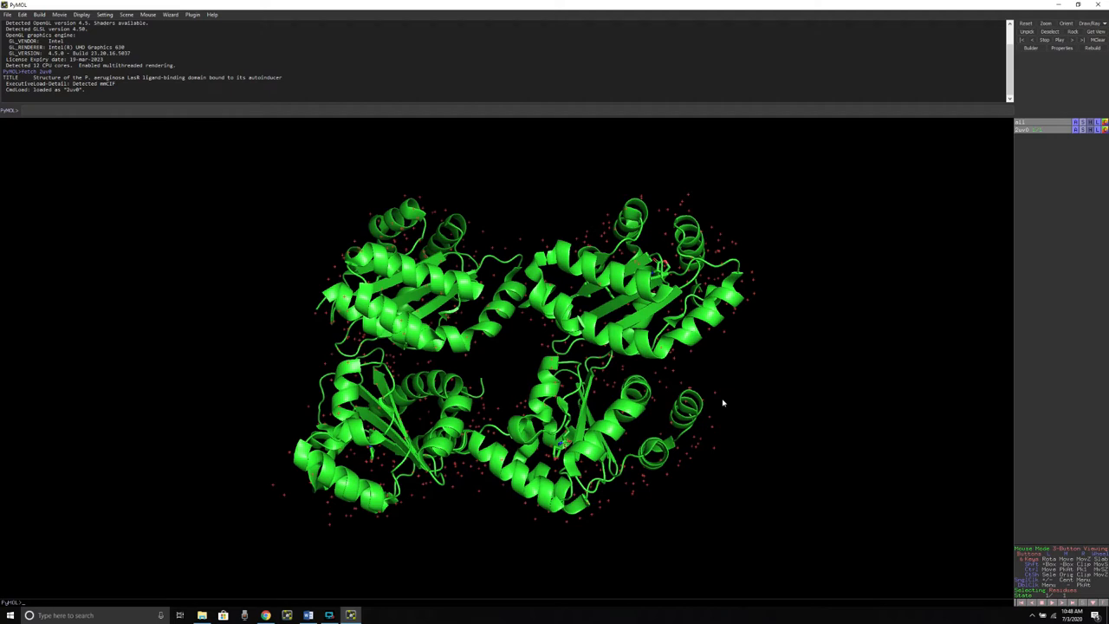
mouse_move(774, 386)
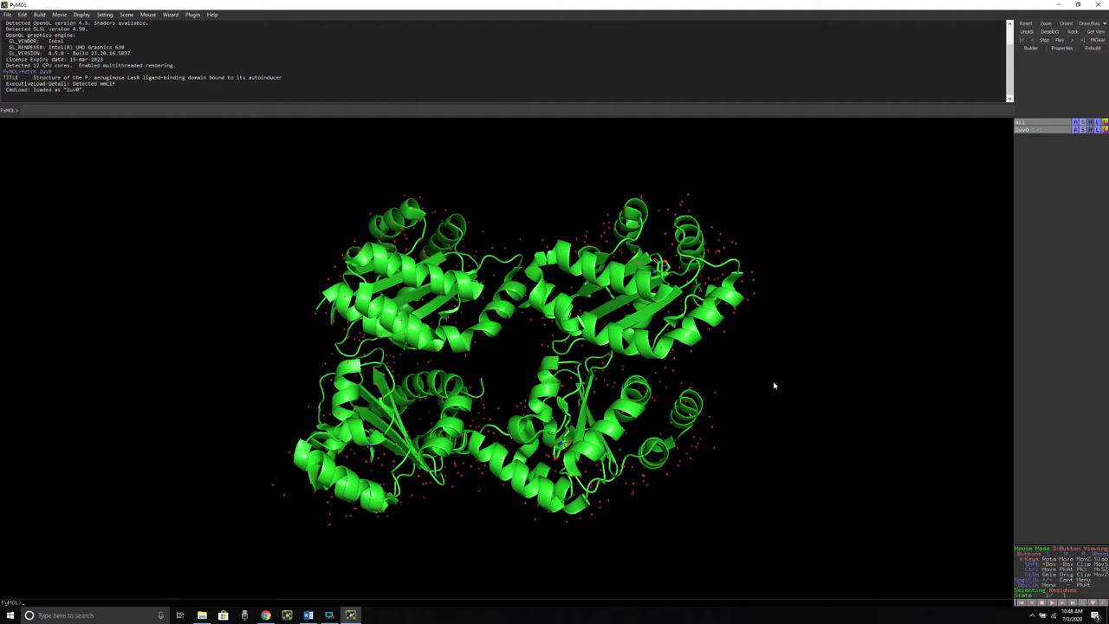
mouse_move(265, 296)
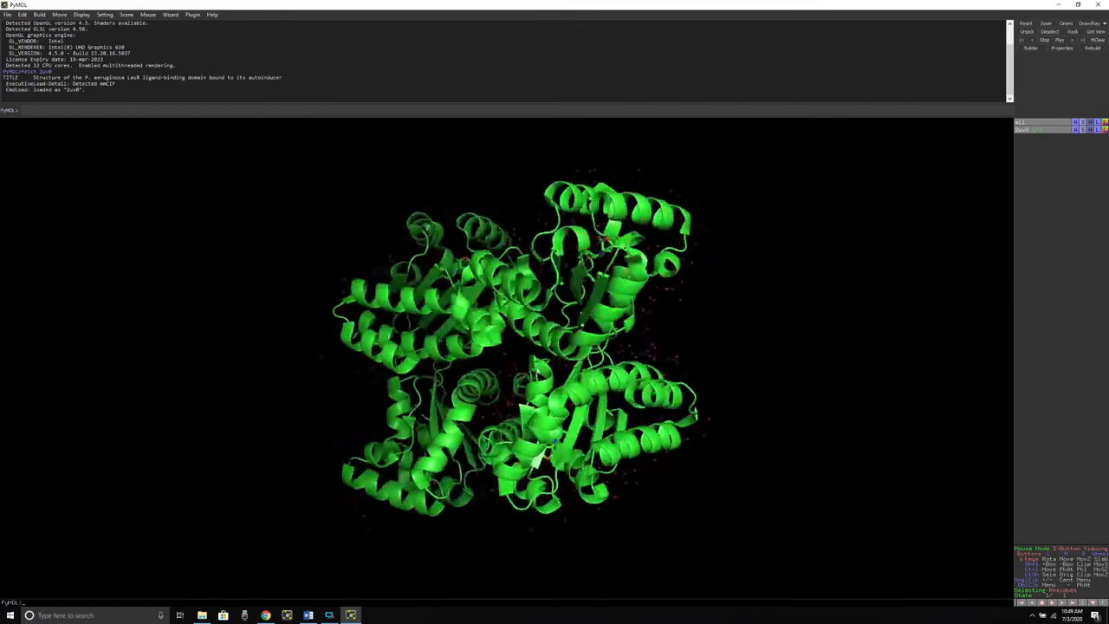
drag(537, 347, 658, 372)
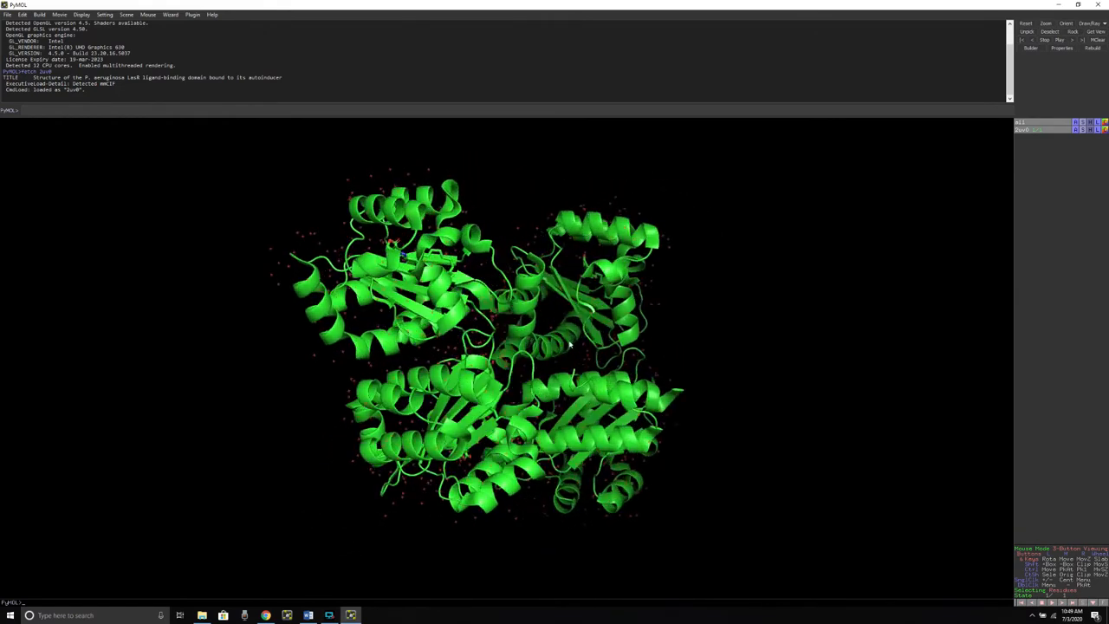
drag(570, 345, 741, 376)
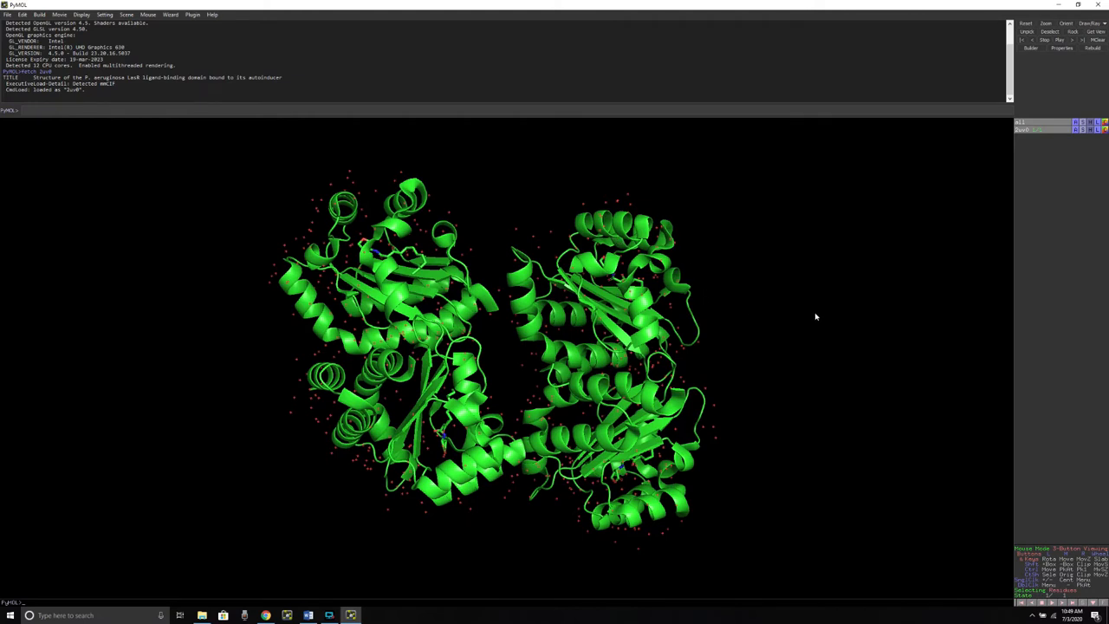
mouse_move(812, 316)
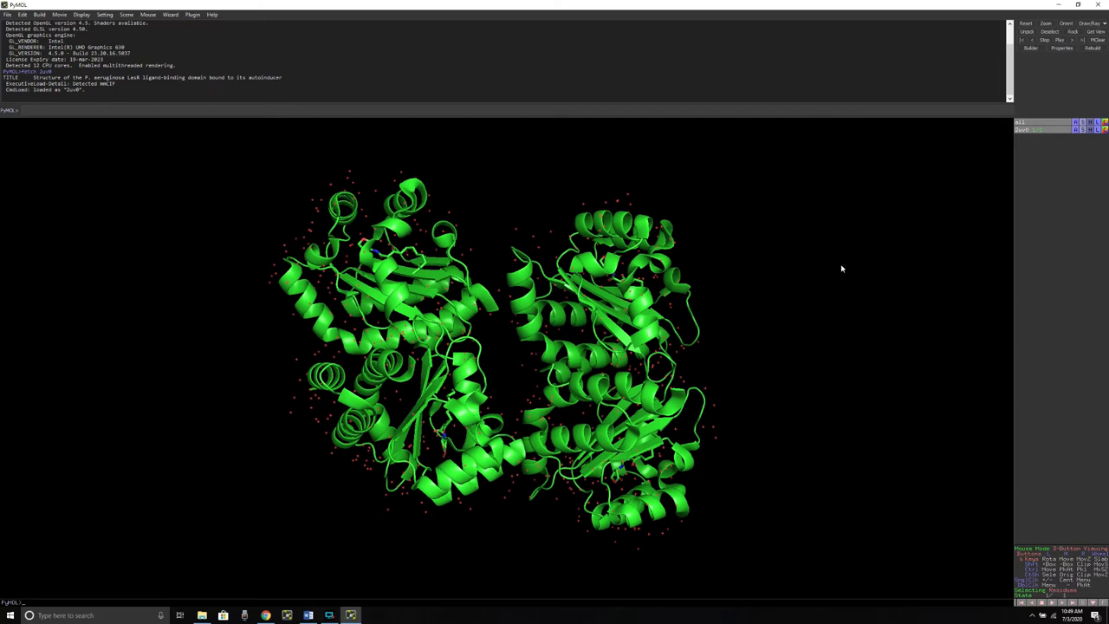
mouse_move(1058, 195)
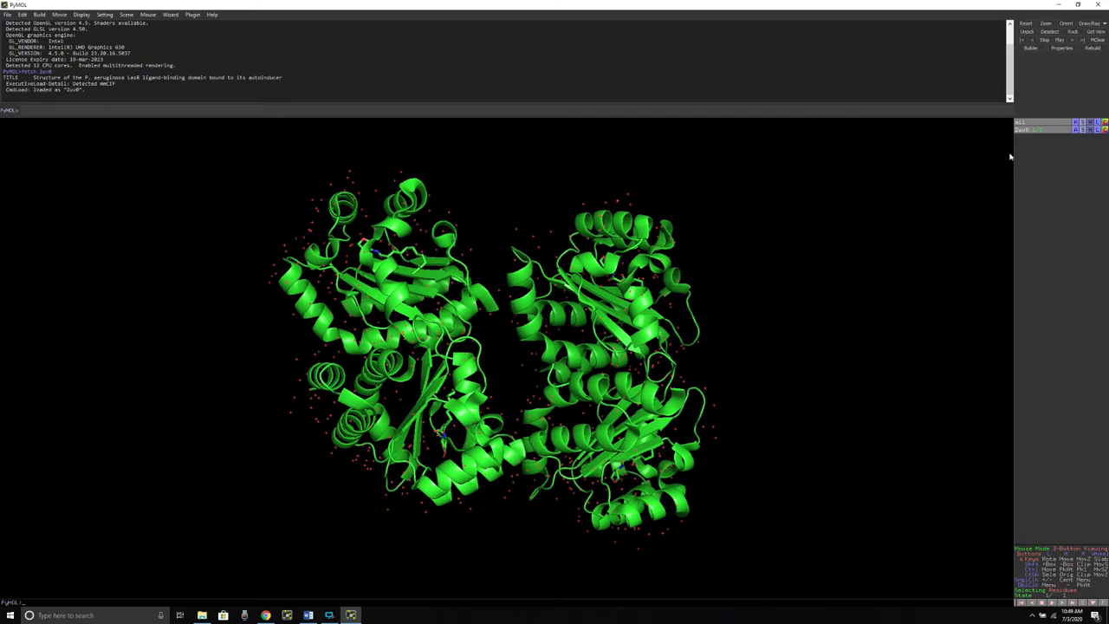
Remove all water molecules from 2uv0 via its Action menu
click(1080, 128)
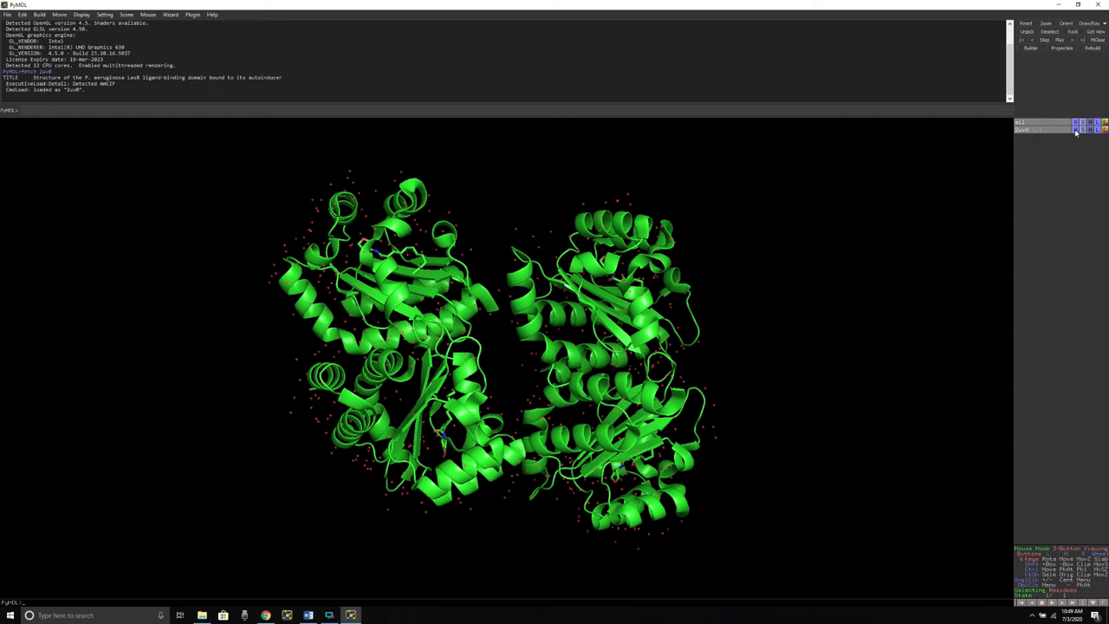
click(1076, 130)
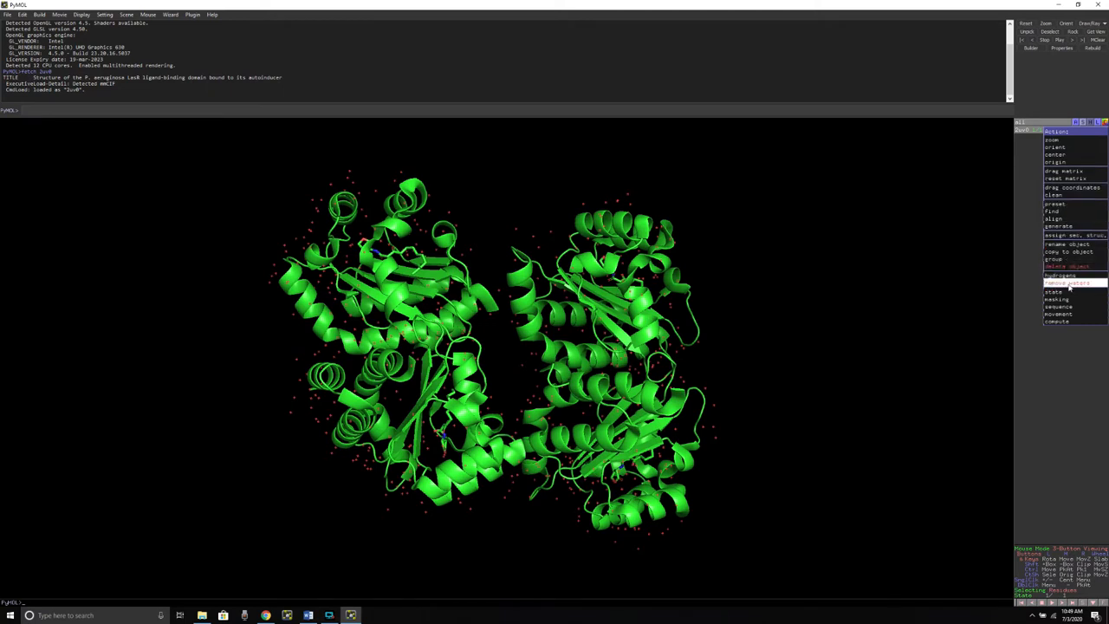
click(1067, 282)
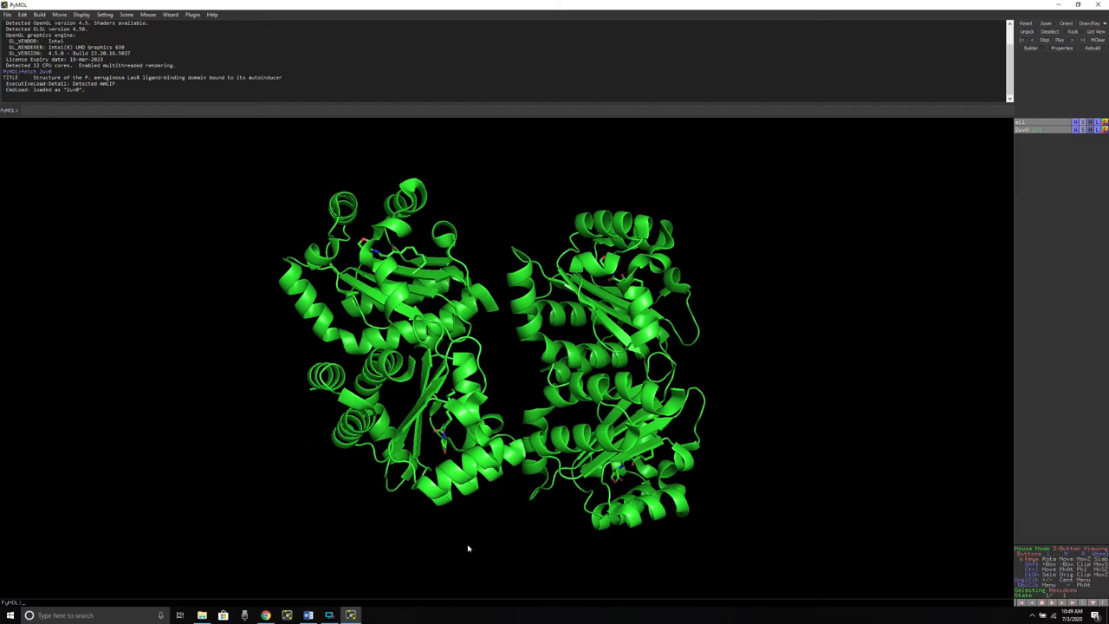
mouse_move(239, 494)
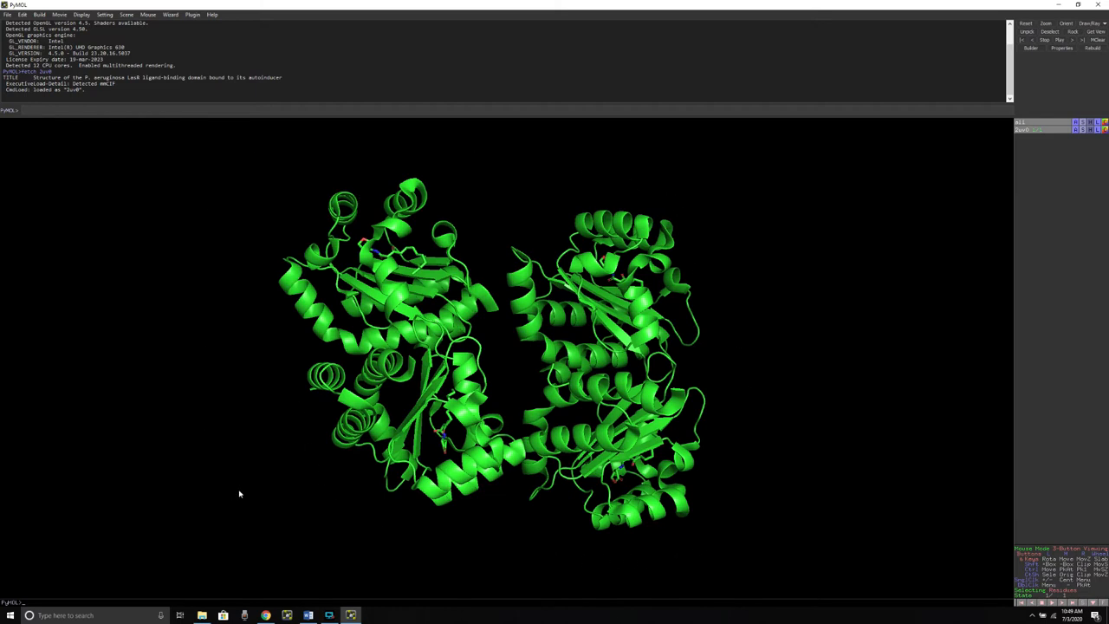
mouse_move(779, 433)
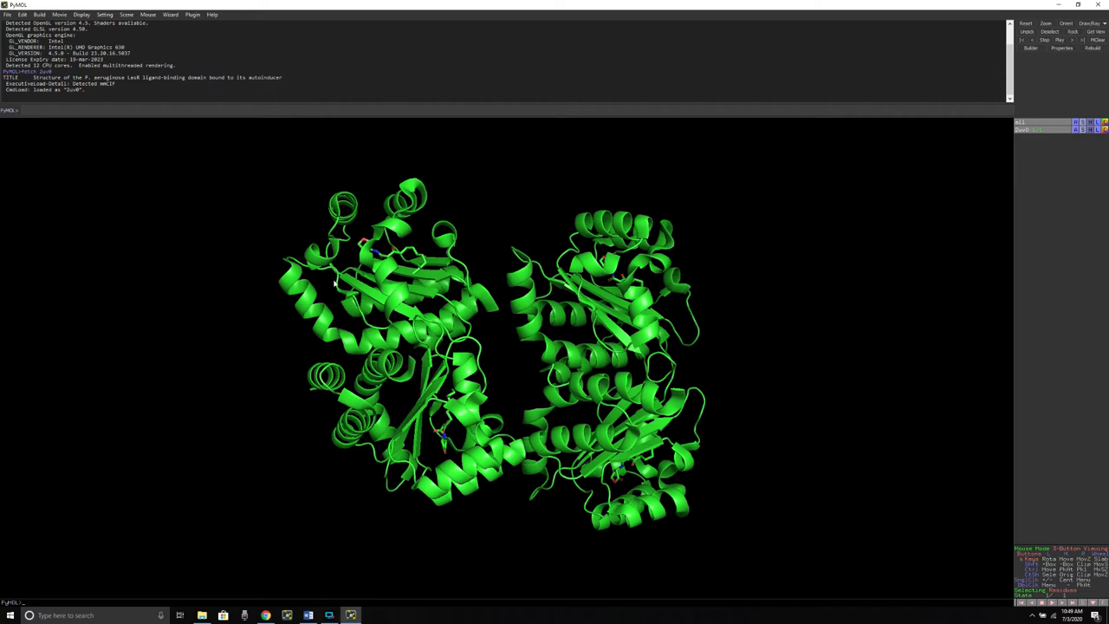
mouse_move(710, 411)
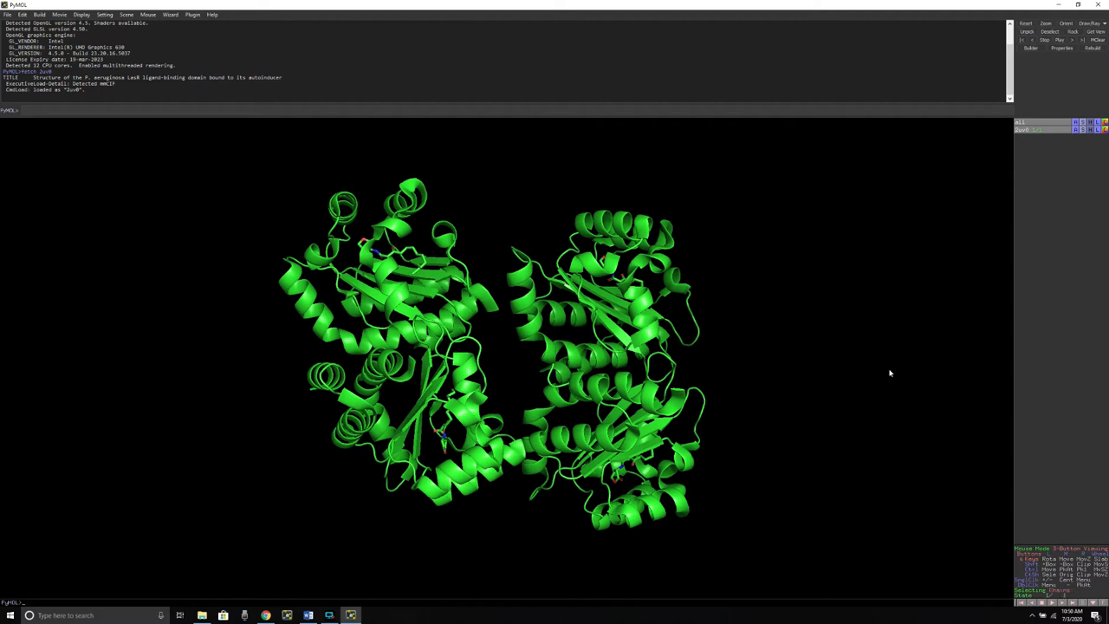
mouse_move(763, 326)
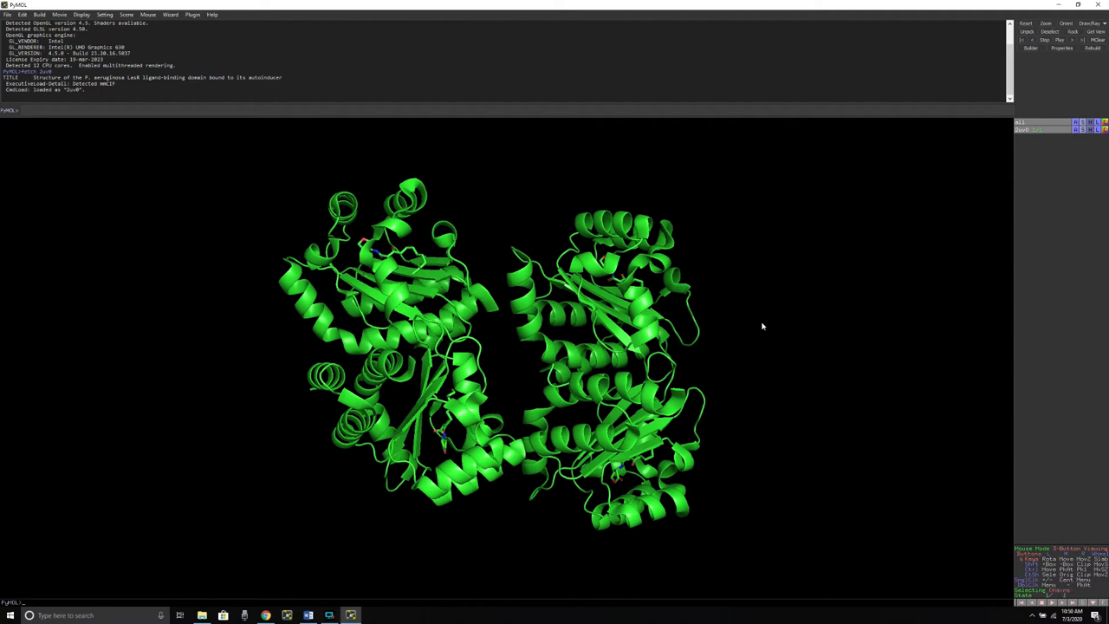
mouse_move(1038, 537)
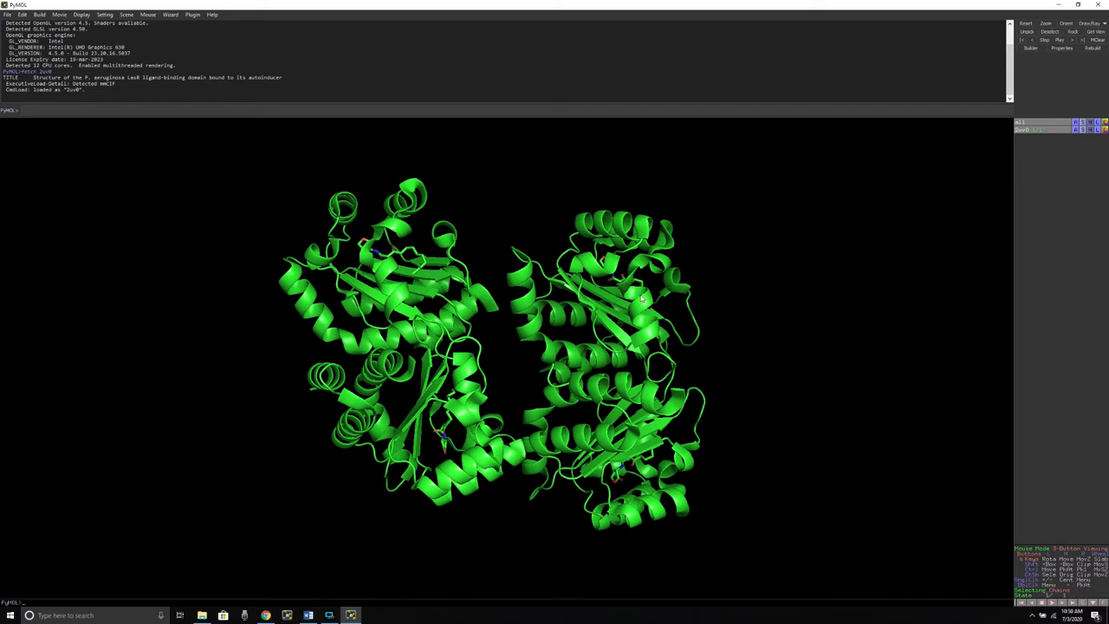
Add another protein chain to the sele selection
click(606, 346)
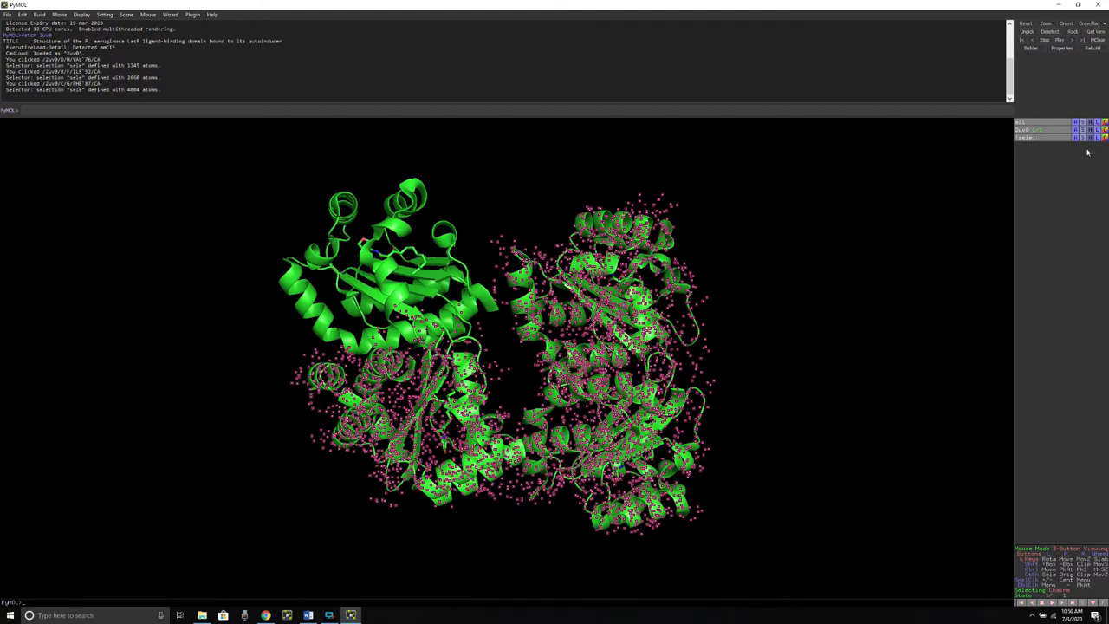
click(1082, 137)
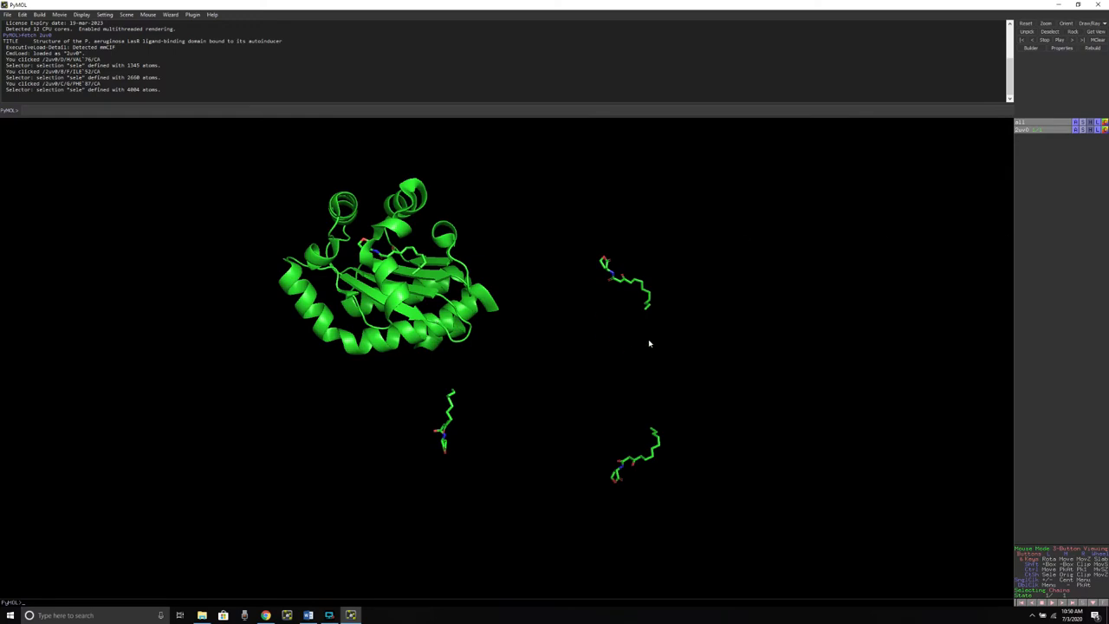
mouse_move(654, 242)
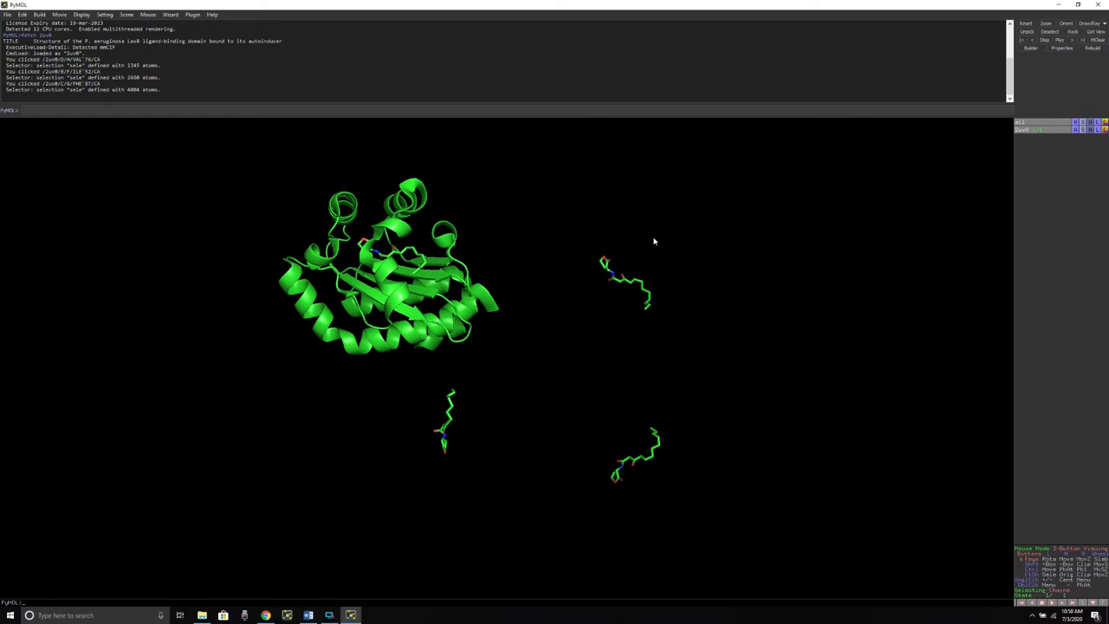
mouse_move(584, 239)
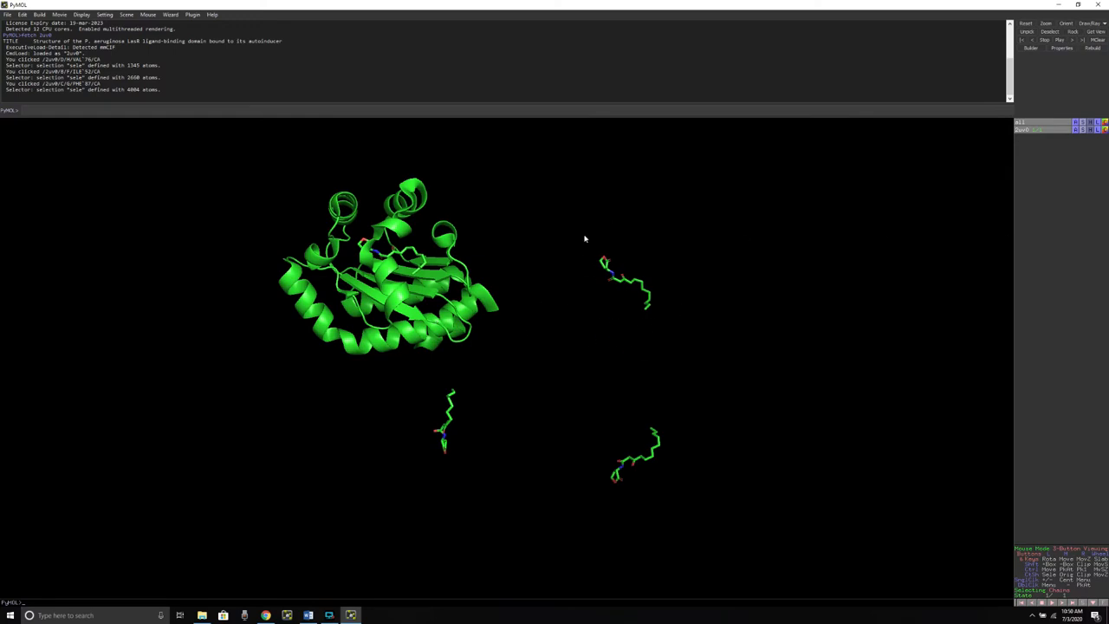
mouse_move(666, 244)
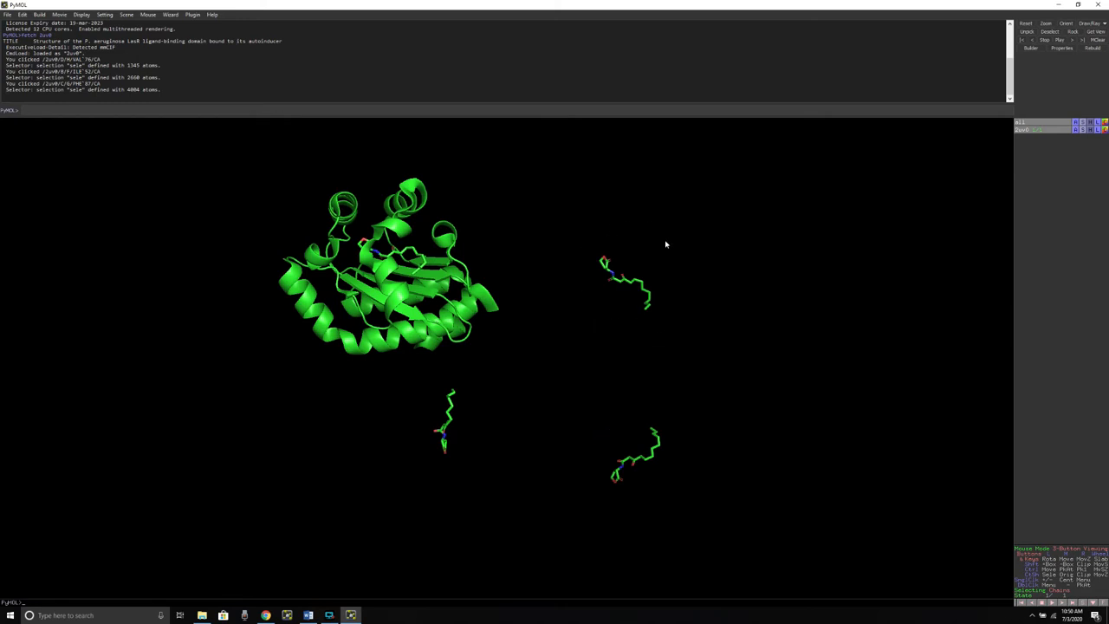
mouse_move(645, 333)
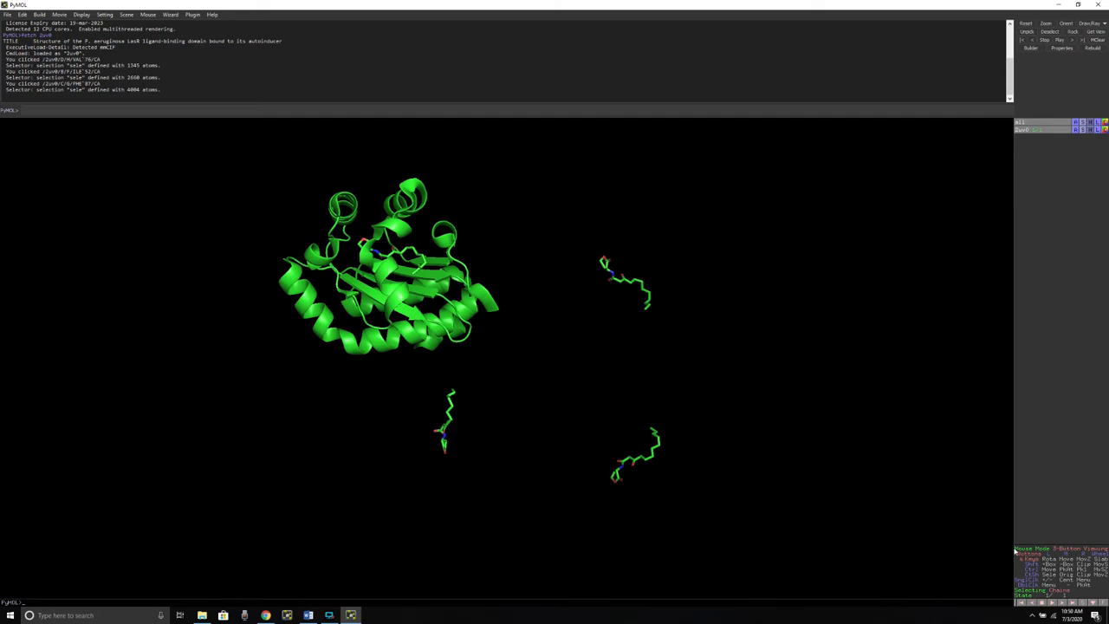
mouse_move(1089, 581)
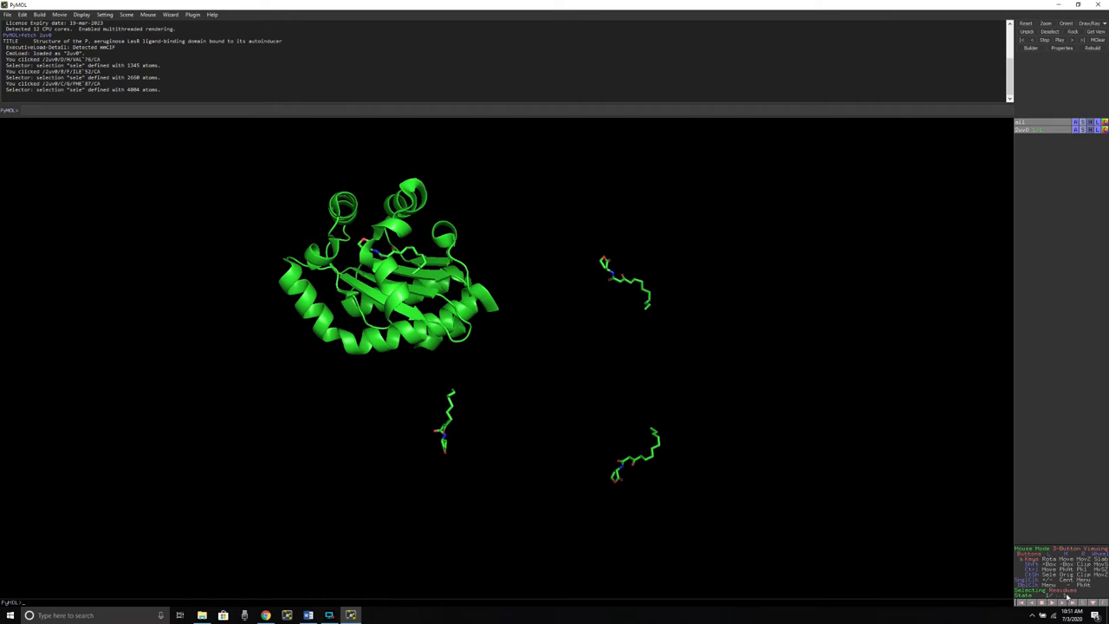
mouse_move(641, 288)
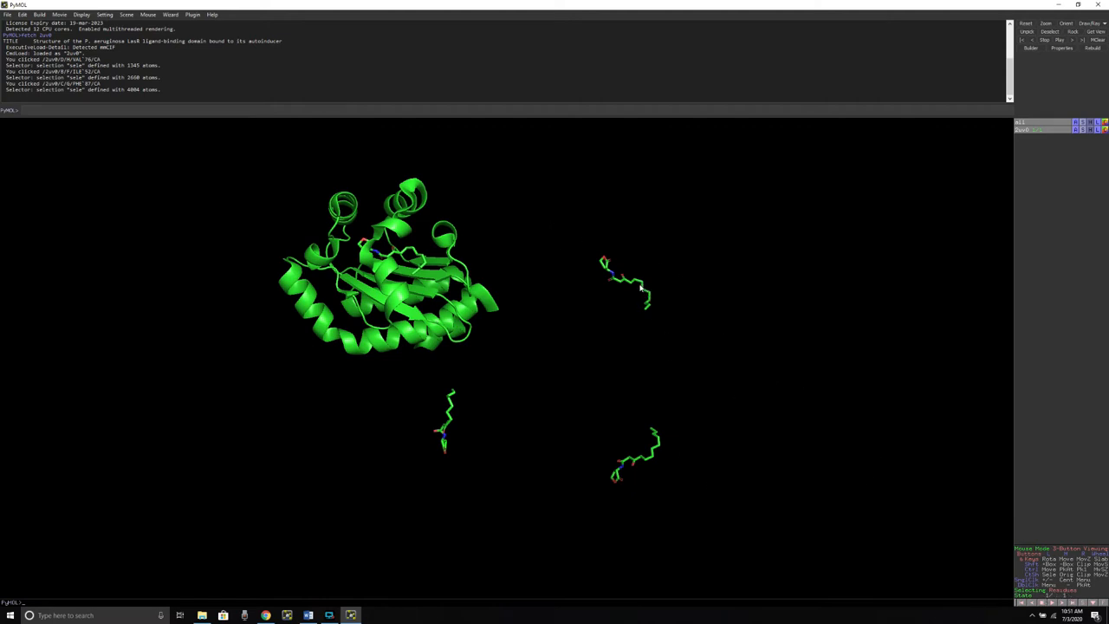
Add another floating ligand copy to the selection
click(645, 464)
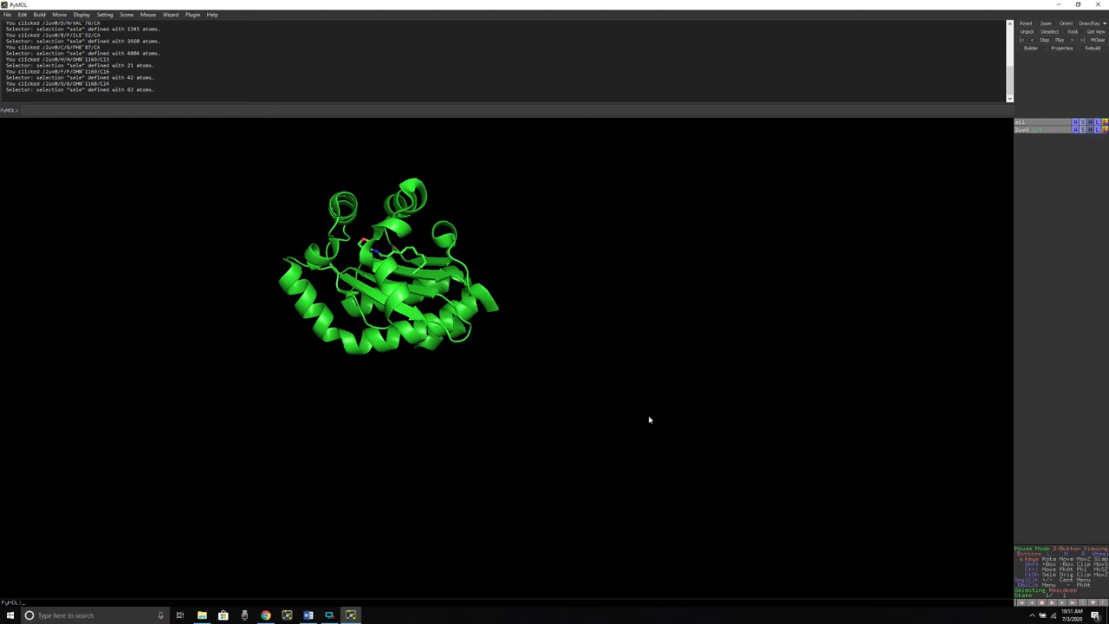
mouse_move(467, 201)
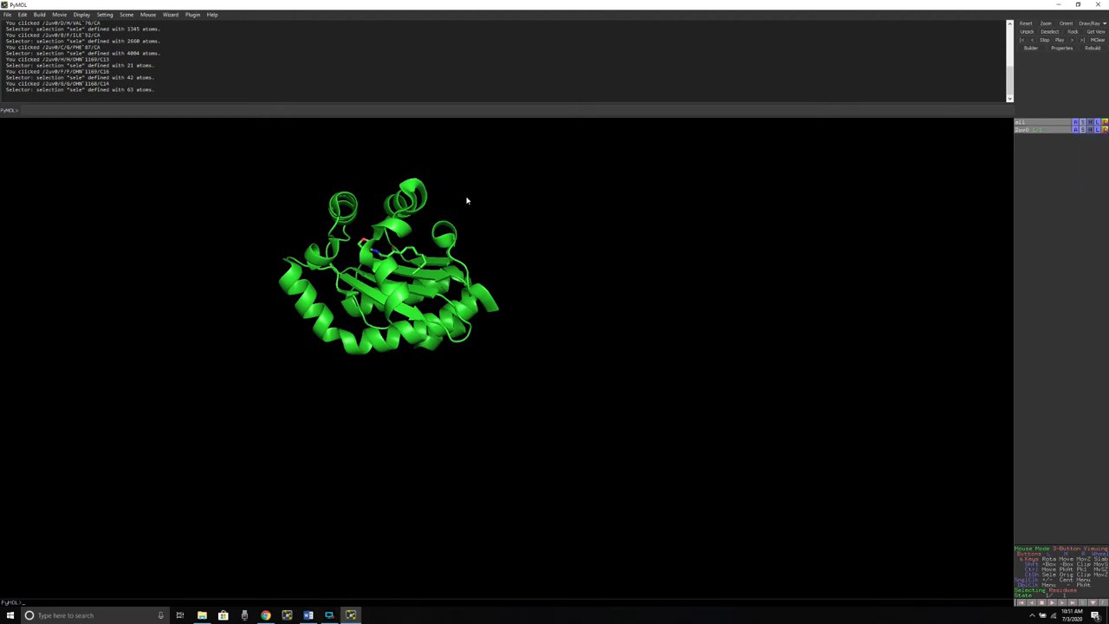
mouse_move(650, 256)
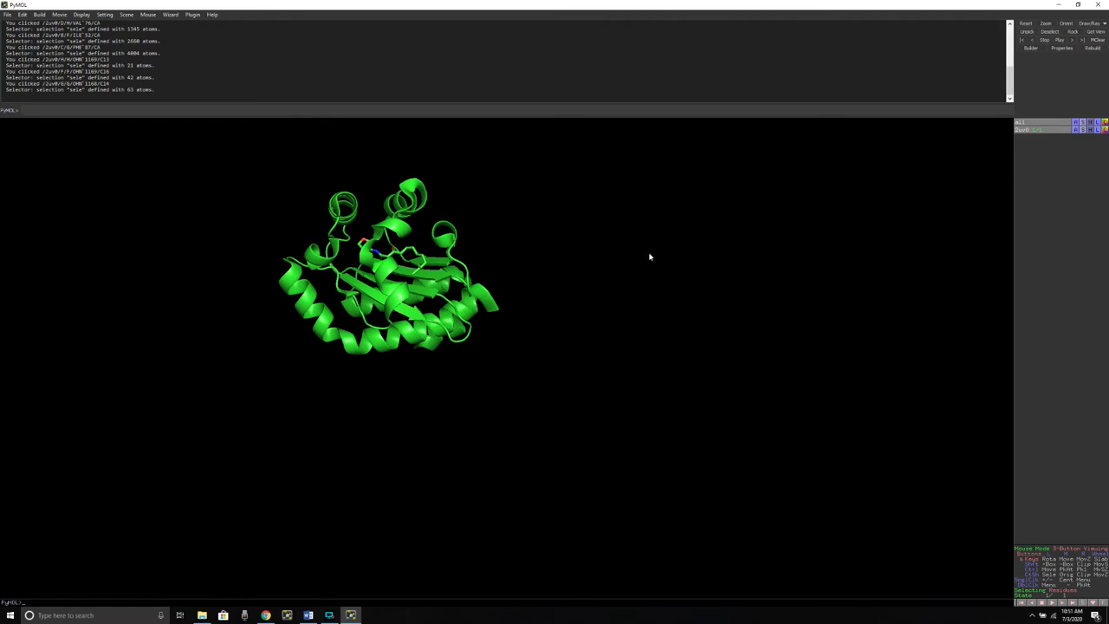
mouse_move(641, 273)
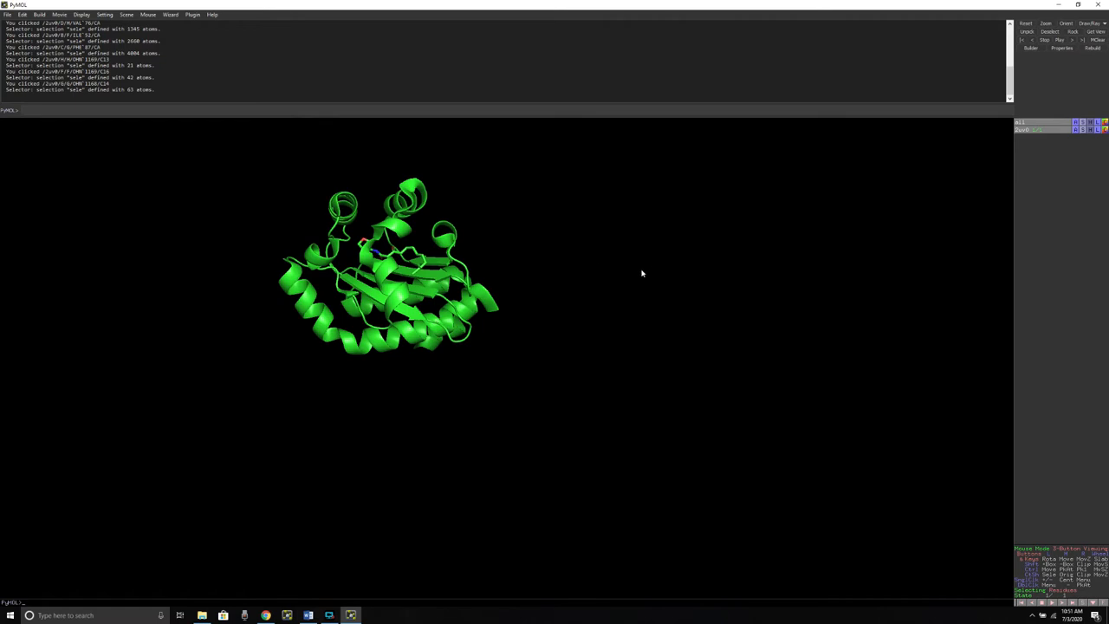
mouse_move(630, 278)
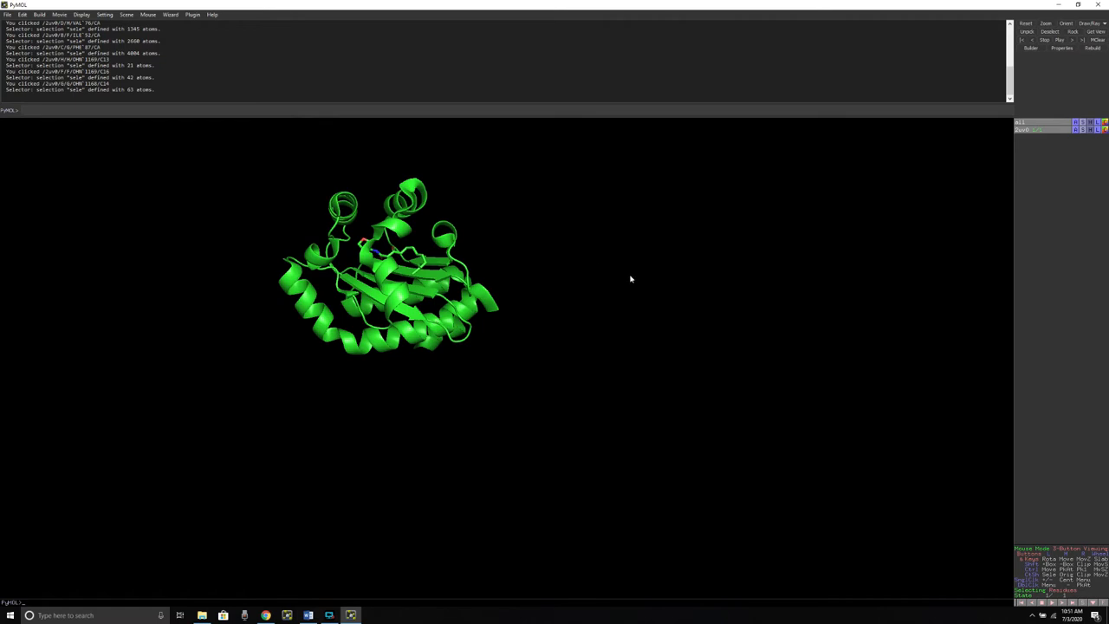
Rotate the protein to view the bound ligand pocket from another side
drag(630, 279, 500, 358)
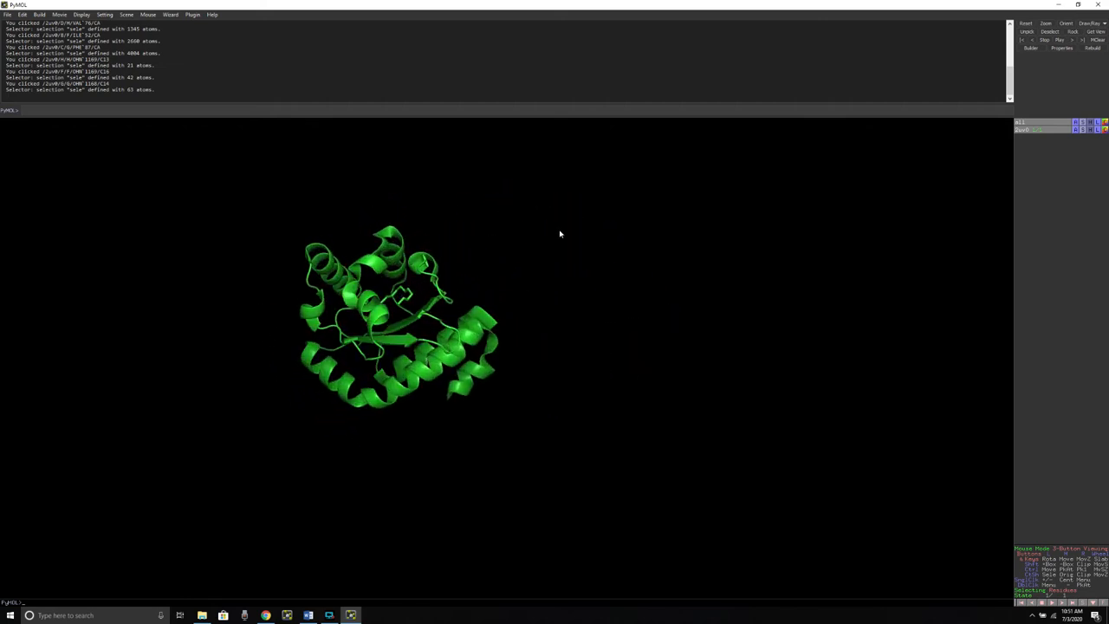
Zoom the view with zoom (vis) from the background pop-up menu
right_click(560, 233)
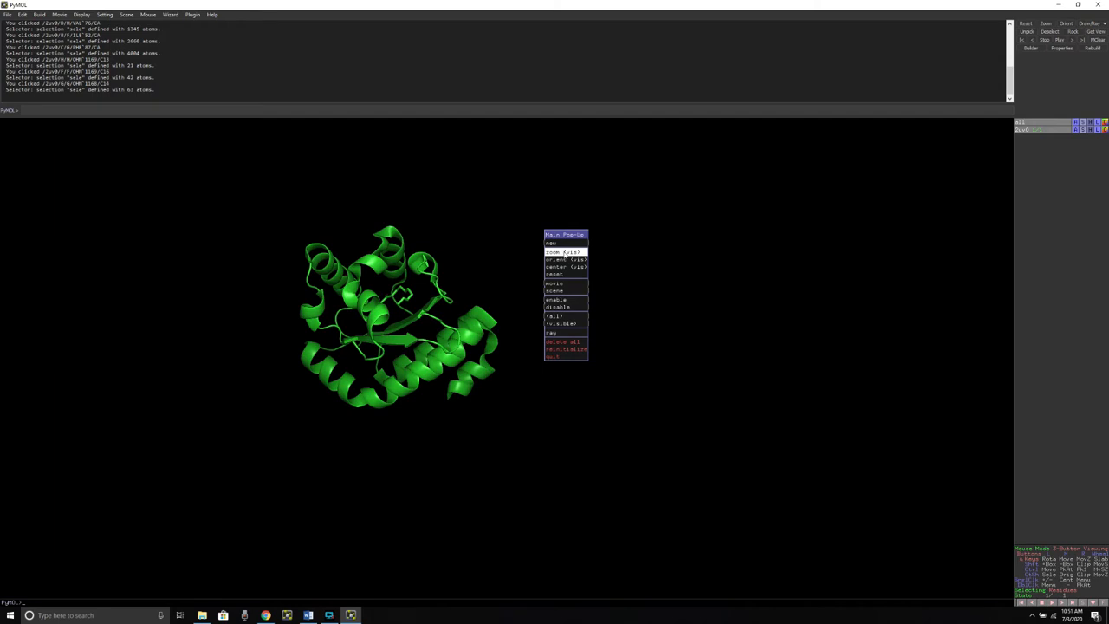
click(565, 251)
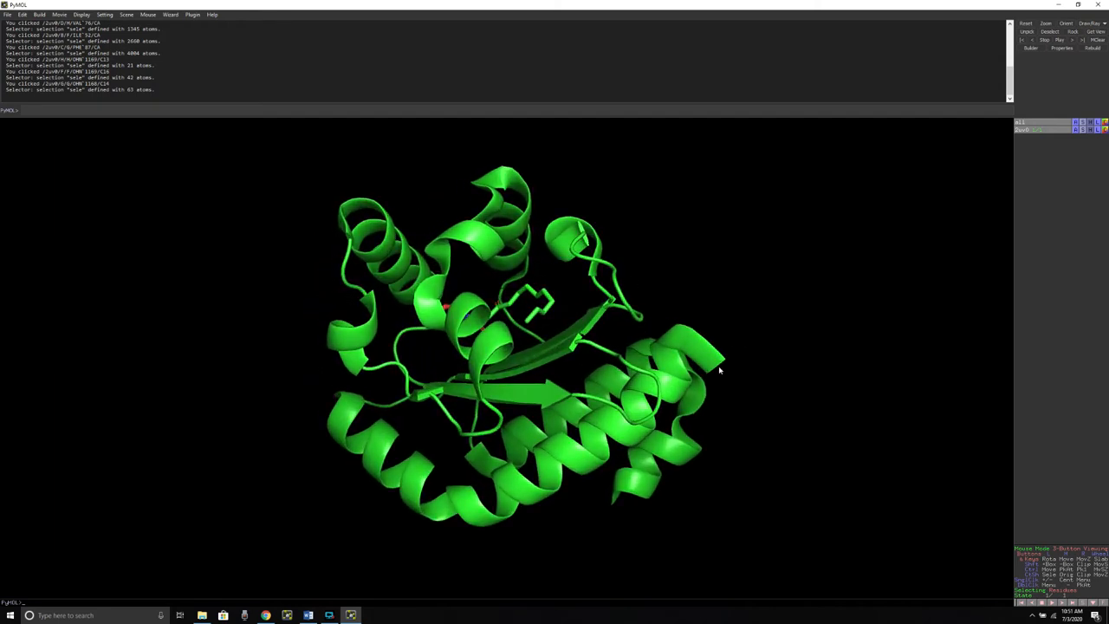
mouse_move(715, 327)
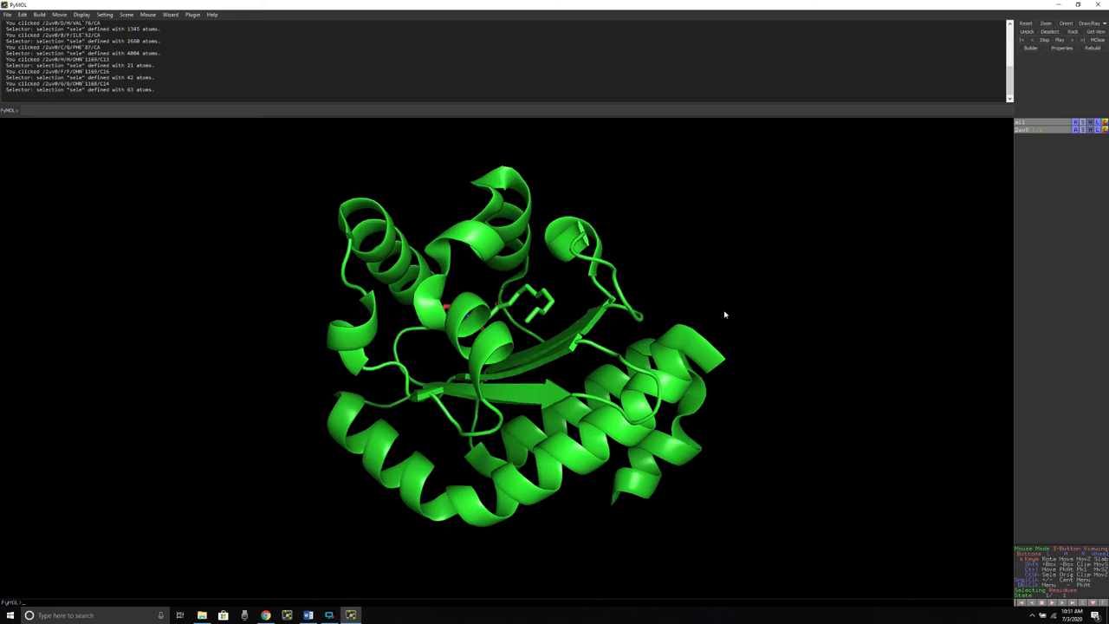
mouse_move(734, 349)
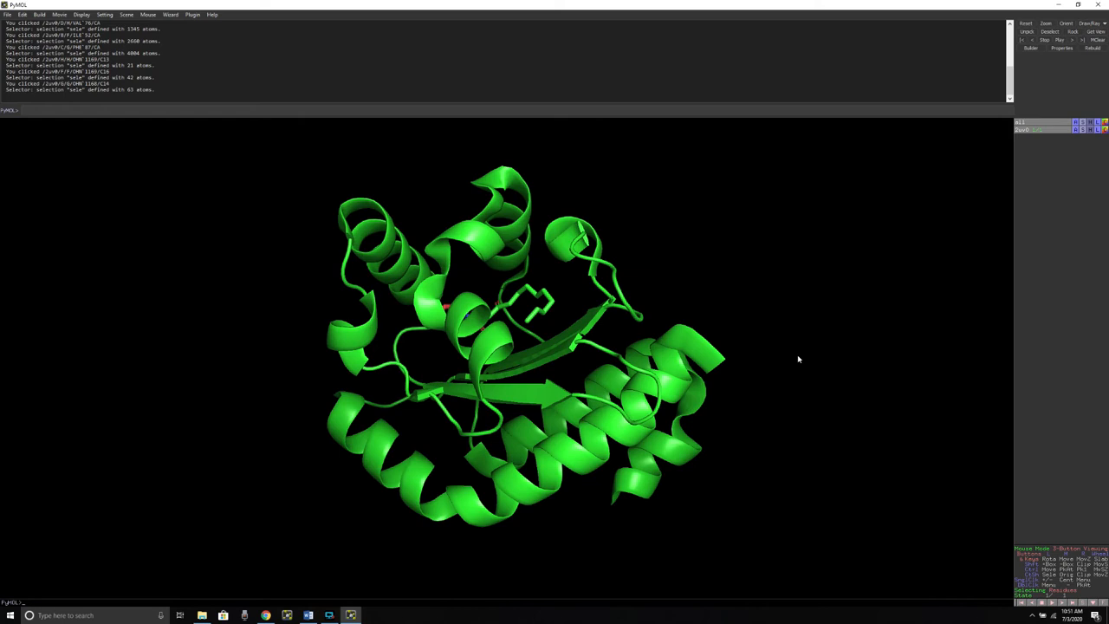
mouse_move(719, 370)
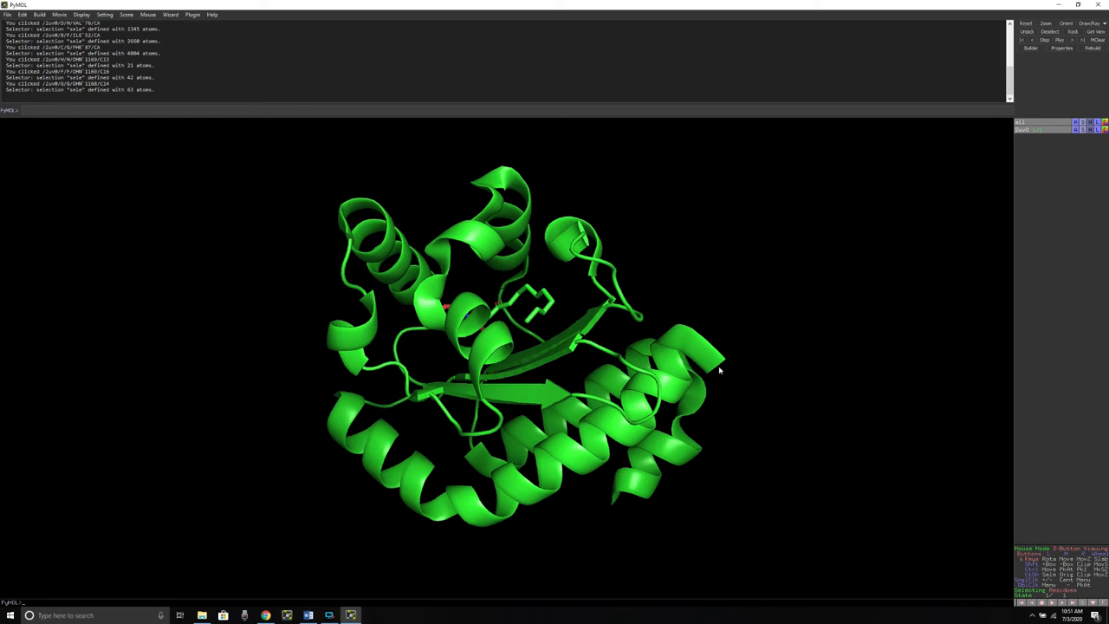
mouse_move(962, 550)
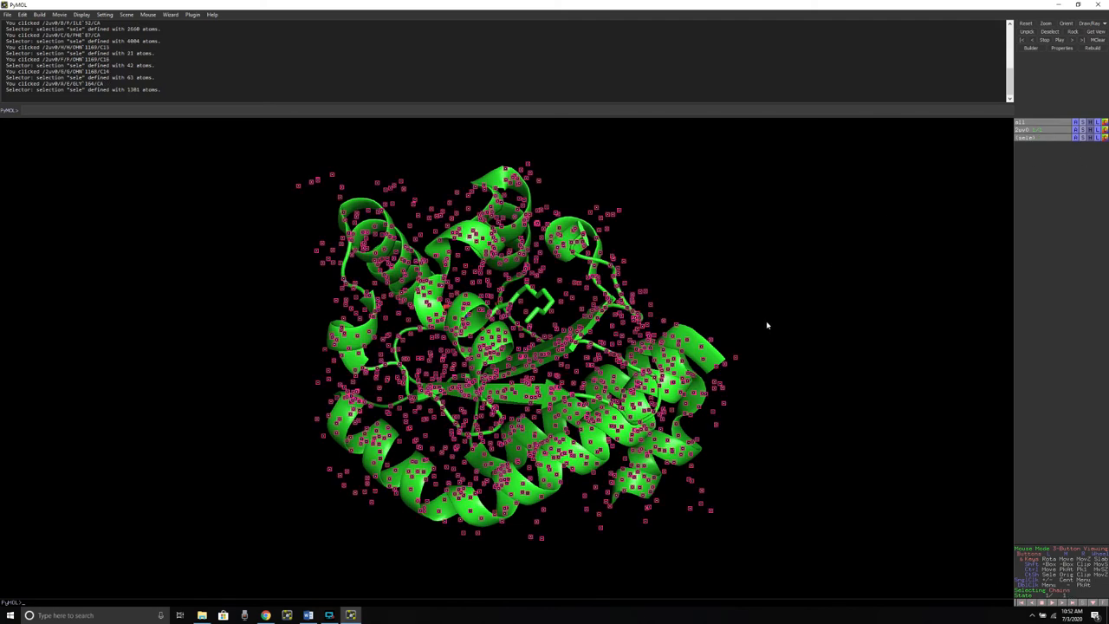
mouse_move(559, 346)
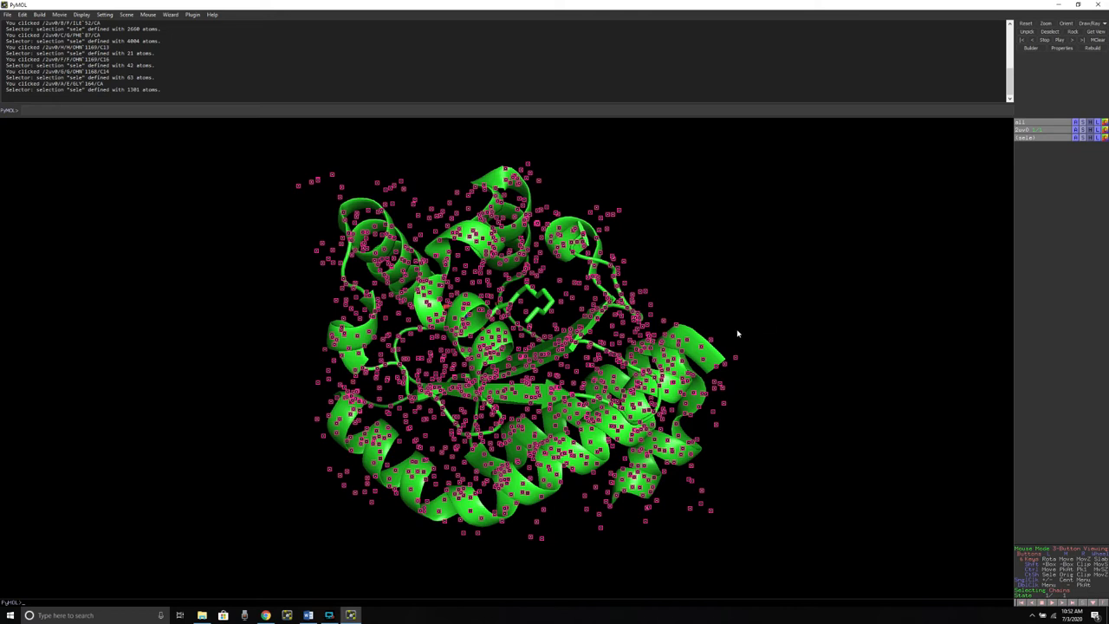
mouse_move(762, 331)
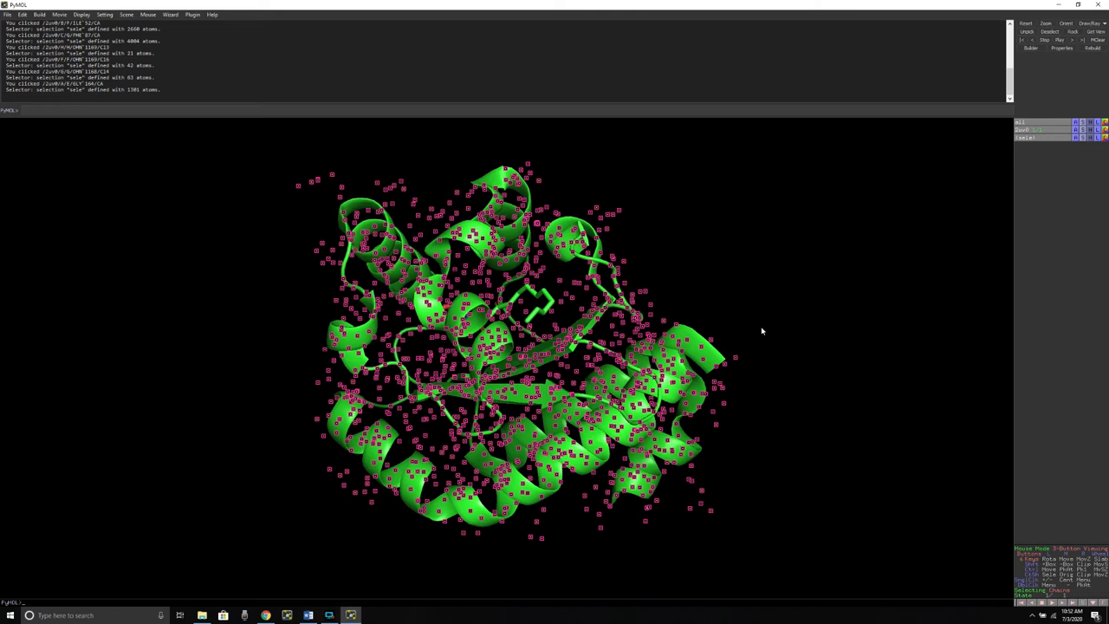
mouse_move(751, 328)
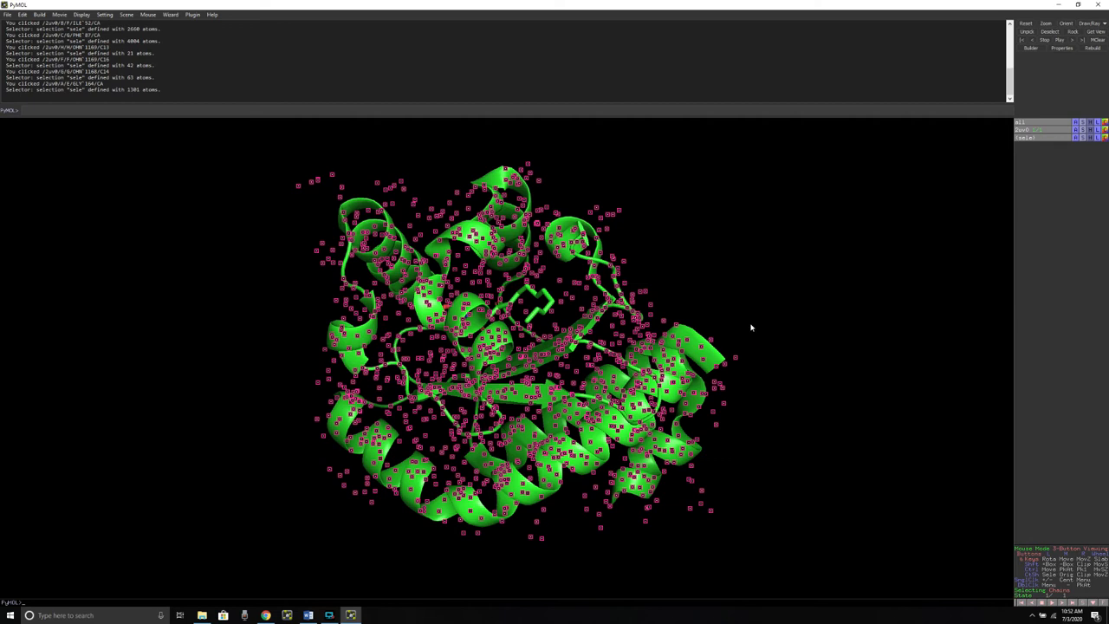
mouse_move(1051, 494)
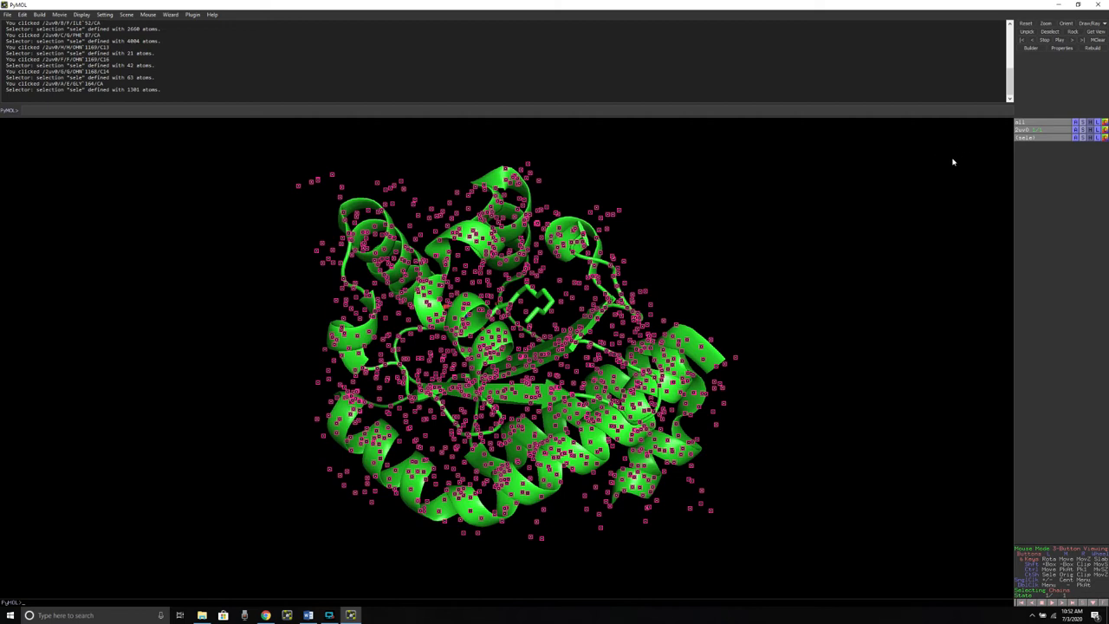
mouse_move(1076, 142)
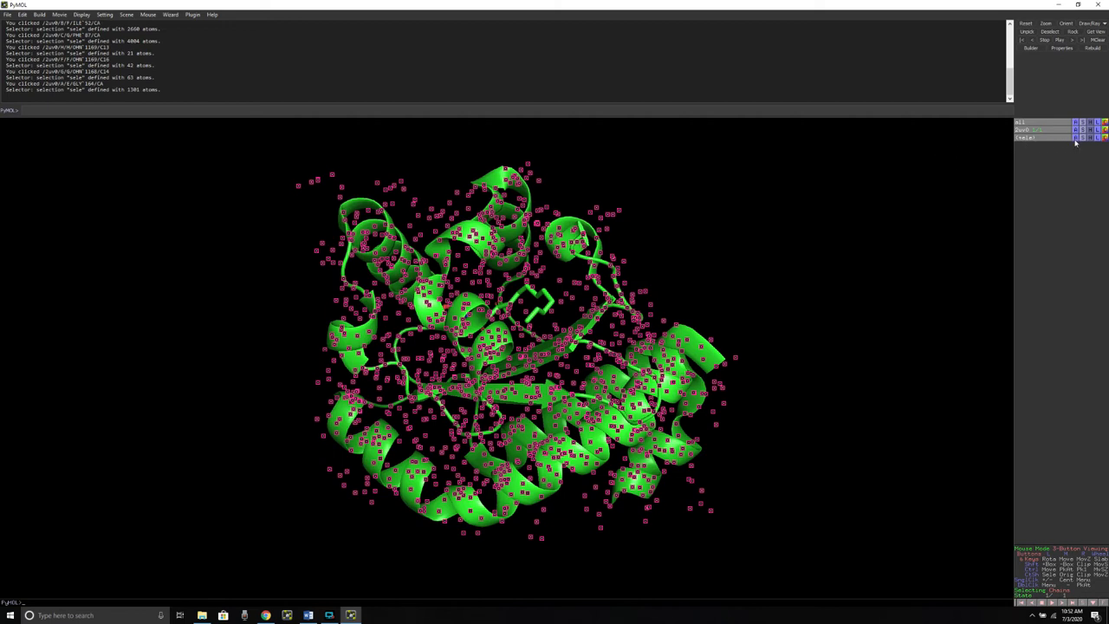
Delete the protein chain from sele's Action menu, keeping only the ligand
click(1080, 137)
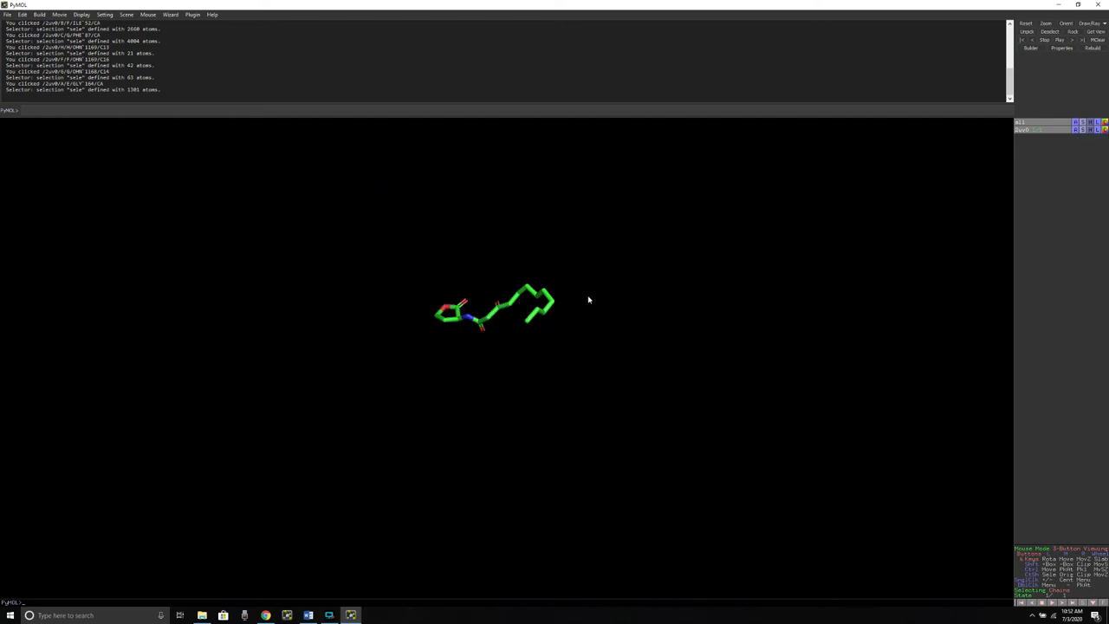
mouse_move(416, 294)
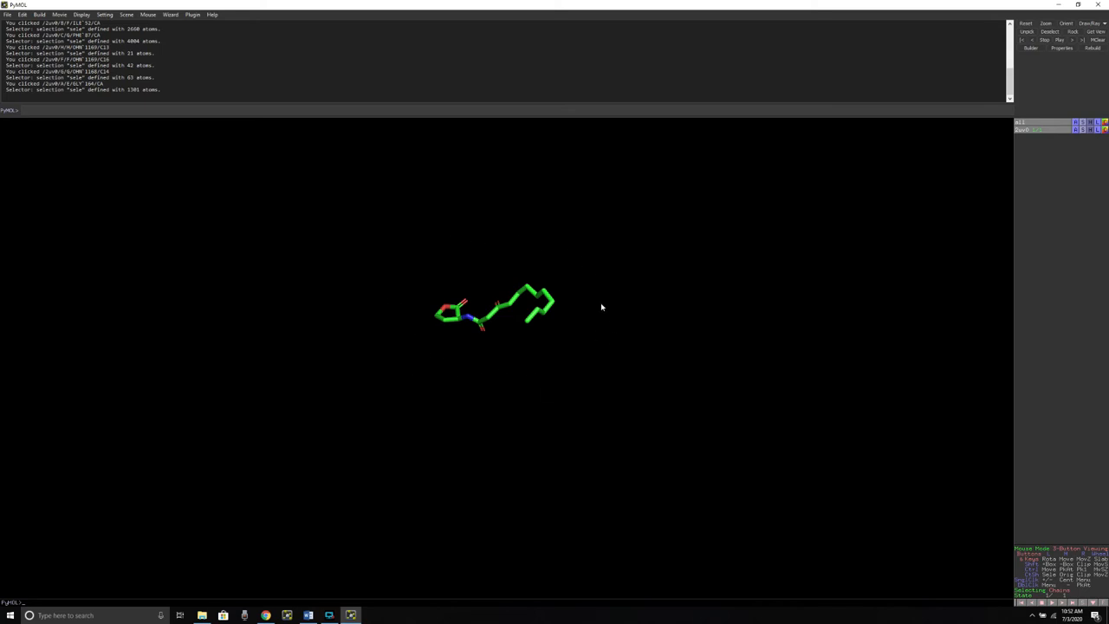
mouse_move(400, 431)
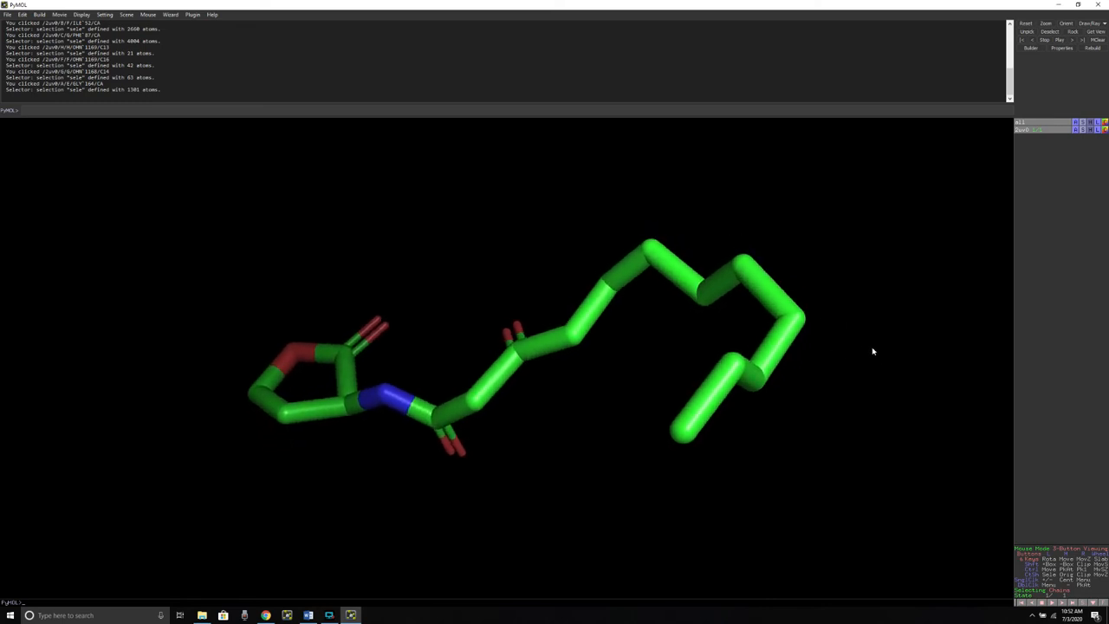
mouse_move(55, 130)
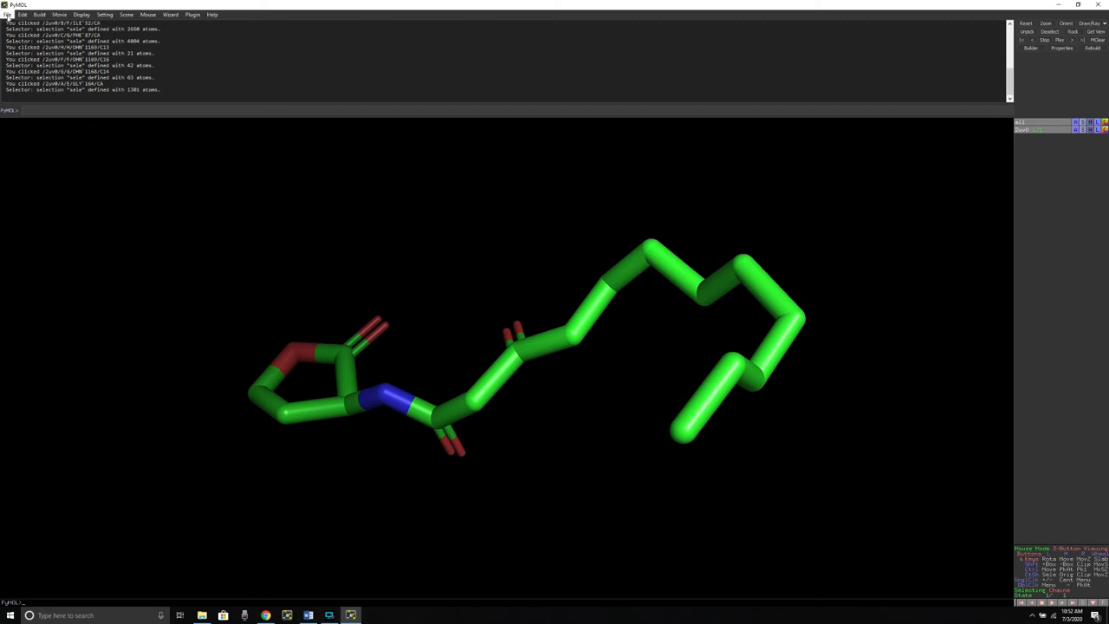
Start File > Export Molecule and move the Save Molecule dialog aside
click(8, 15)
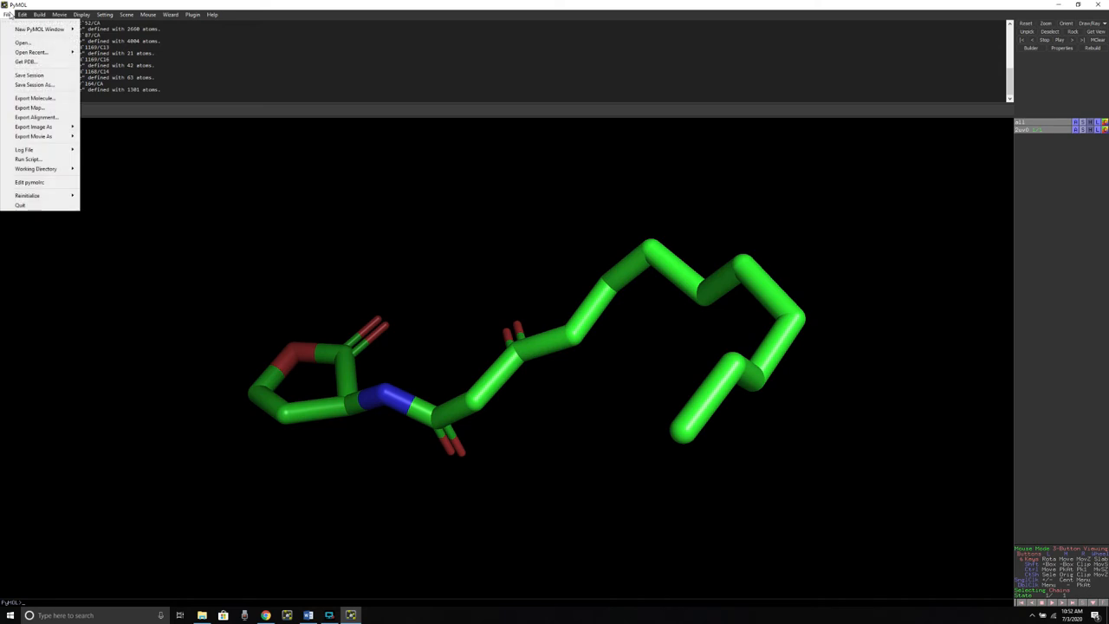
mouse_move(35, 98)
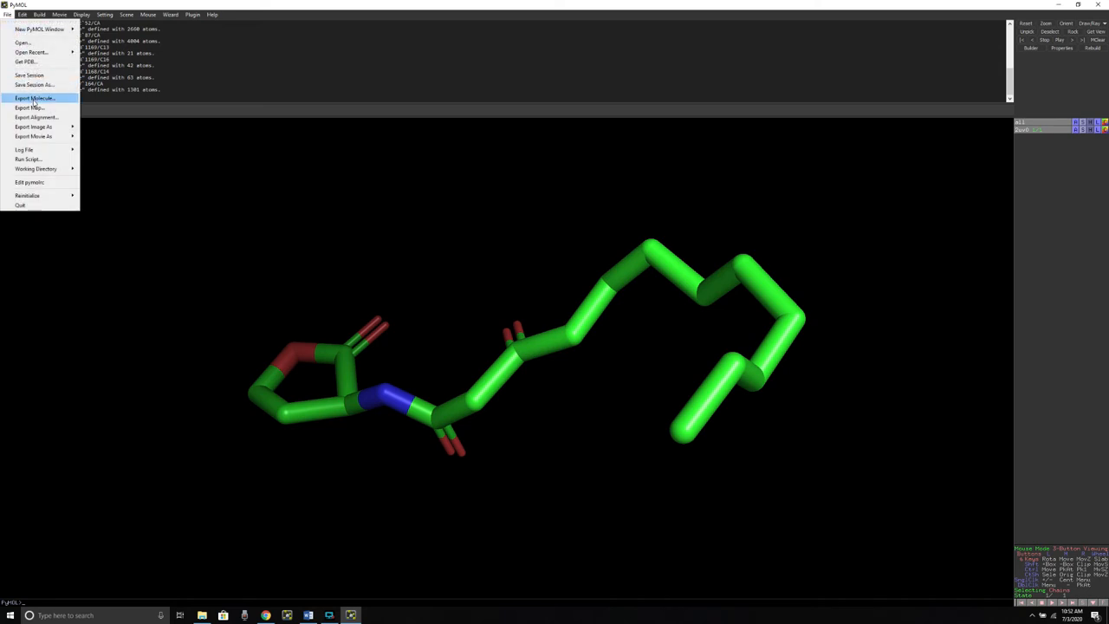
click(35, 98)
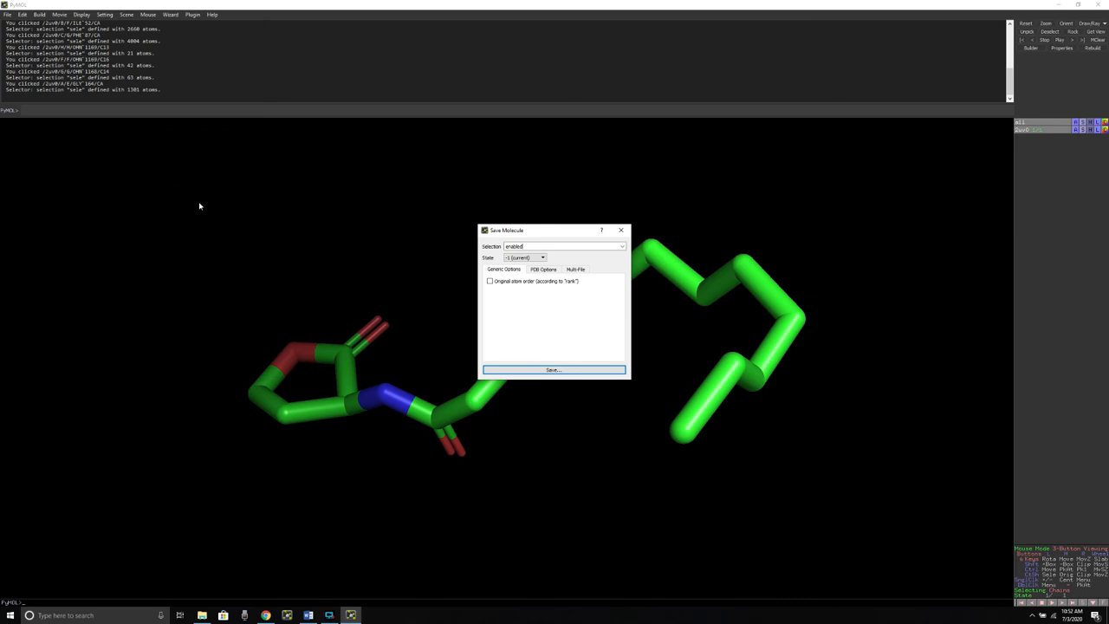
drag(507, 229, 455, 151)
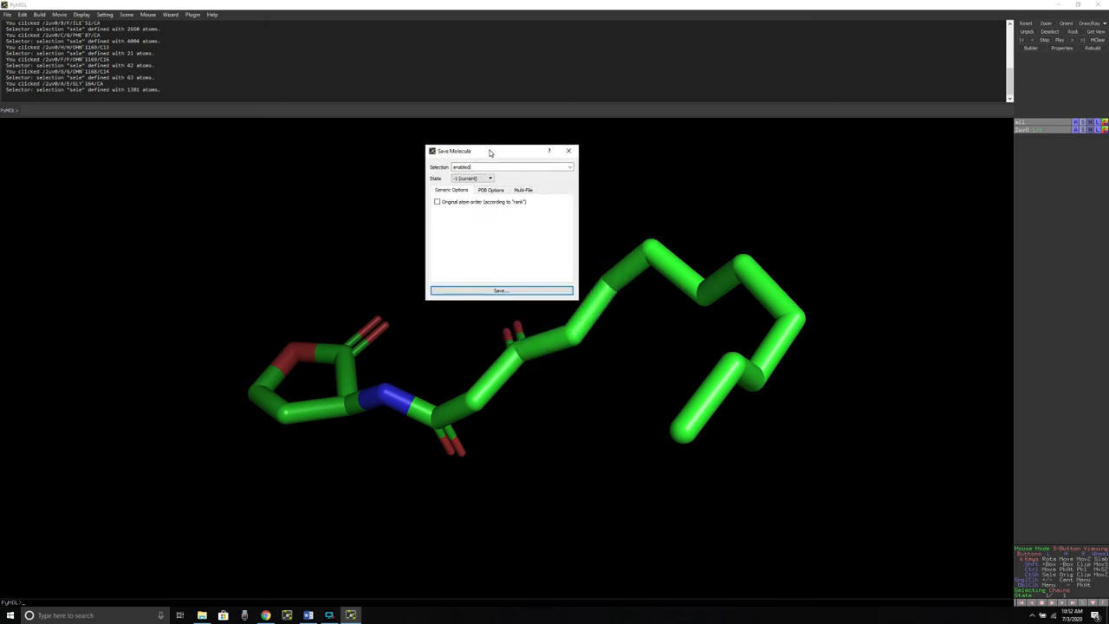
drag(489, 151, 459, 140)
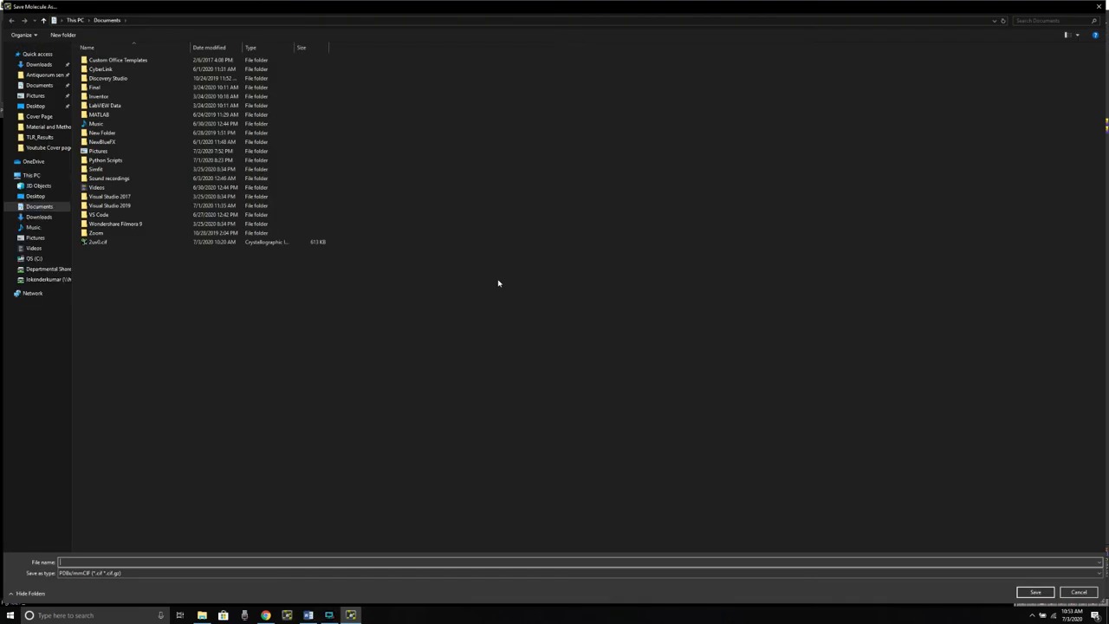
mouse_move(155, 303)
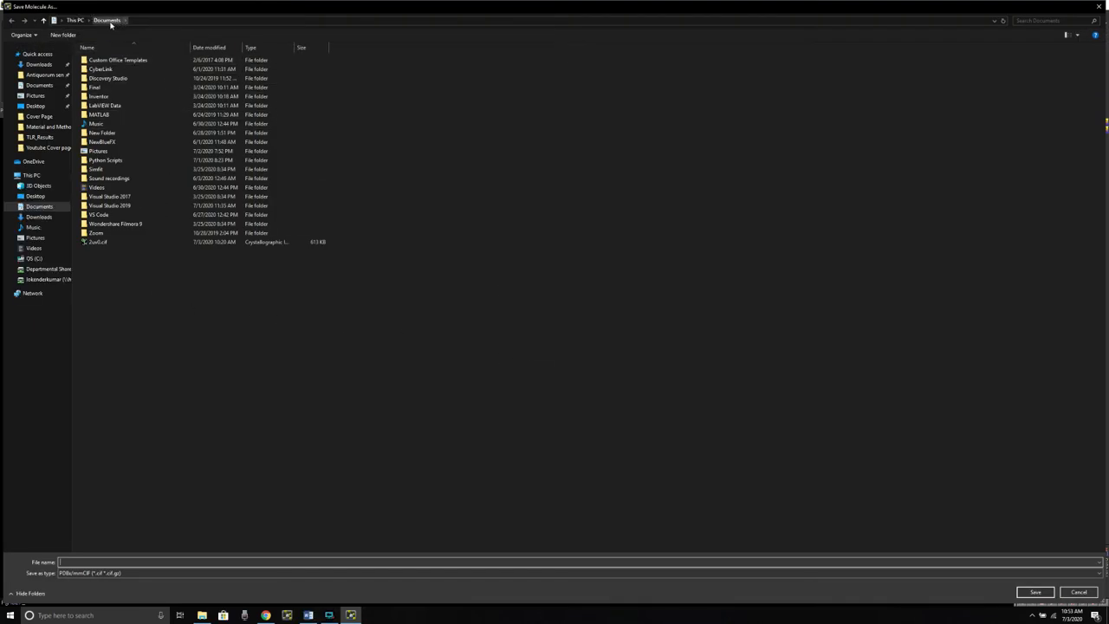
Save the ligand as PDB file 'ligand' in the Documents folder
click(36, 258)
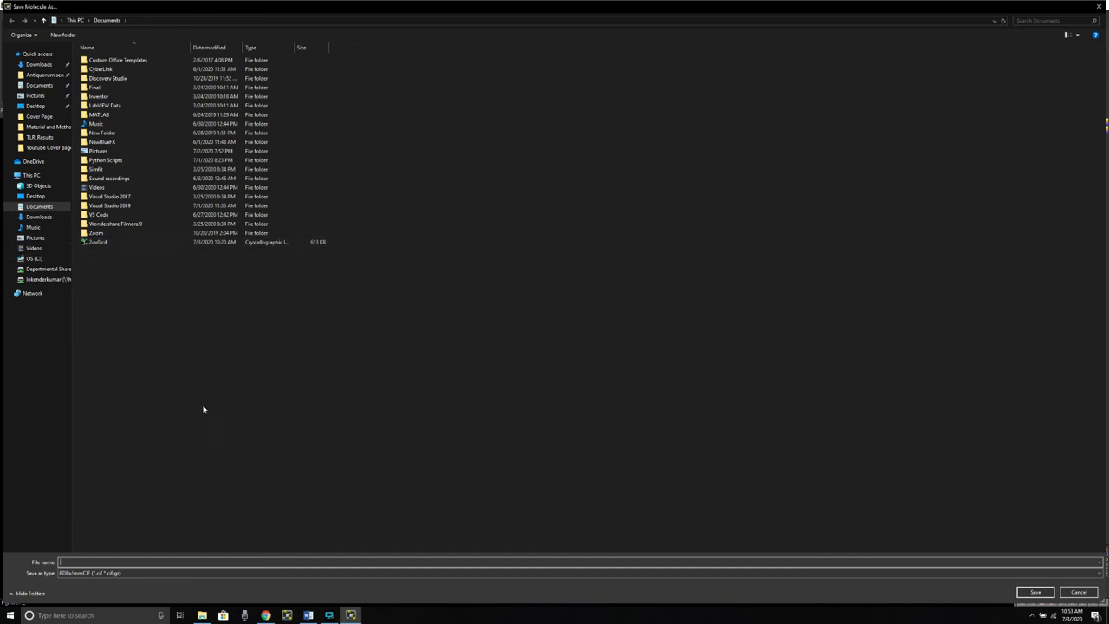
mouse_move(164, 390)
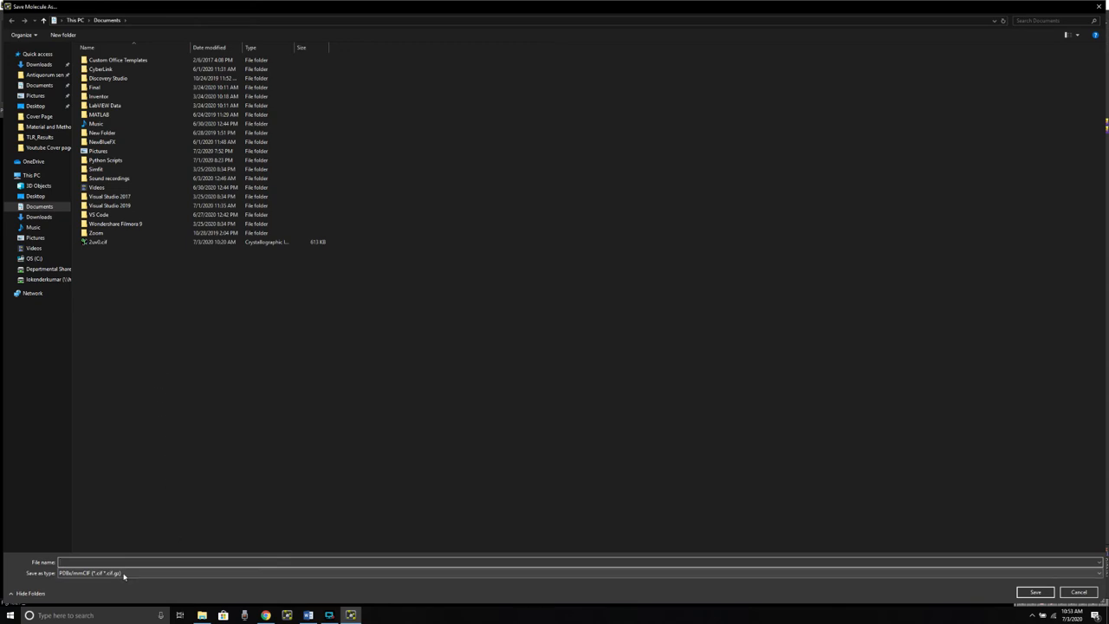
click(1098, 573)
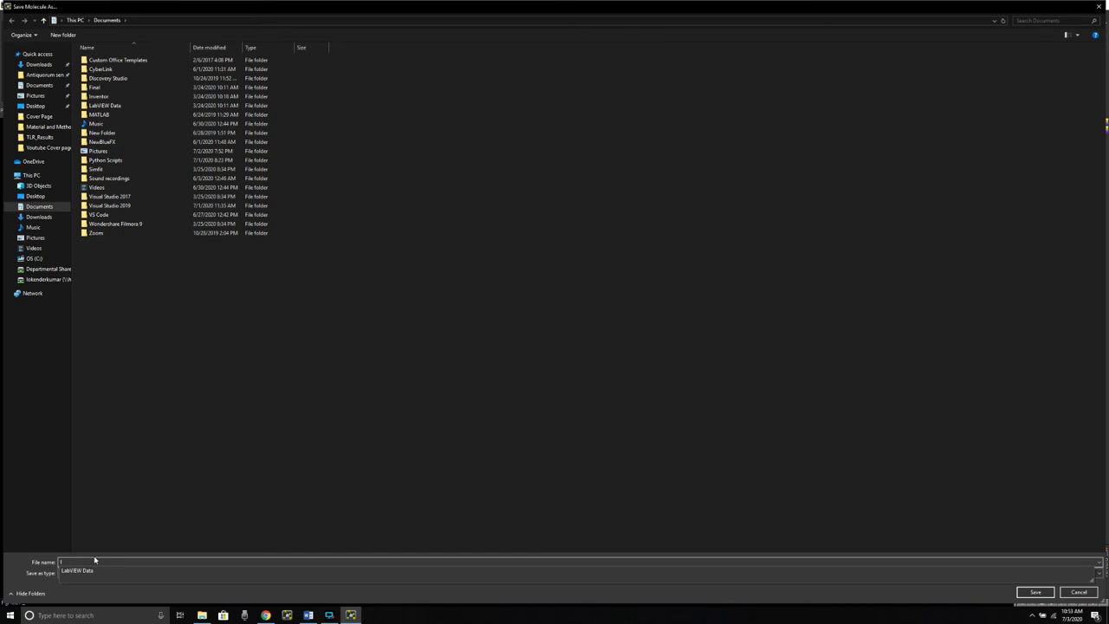
text(ligand)
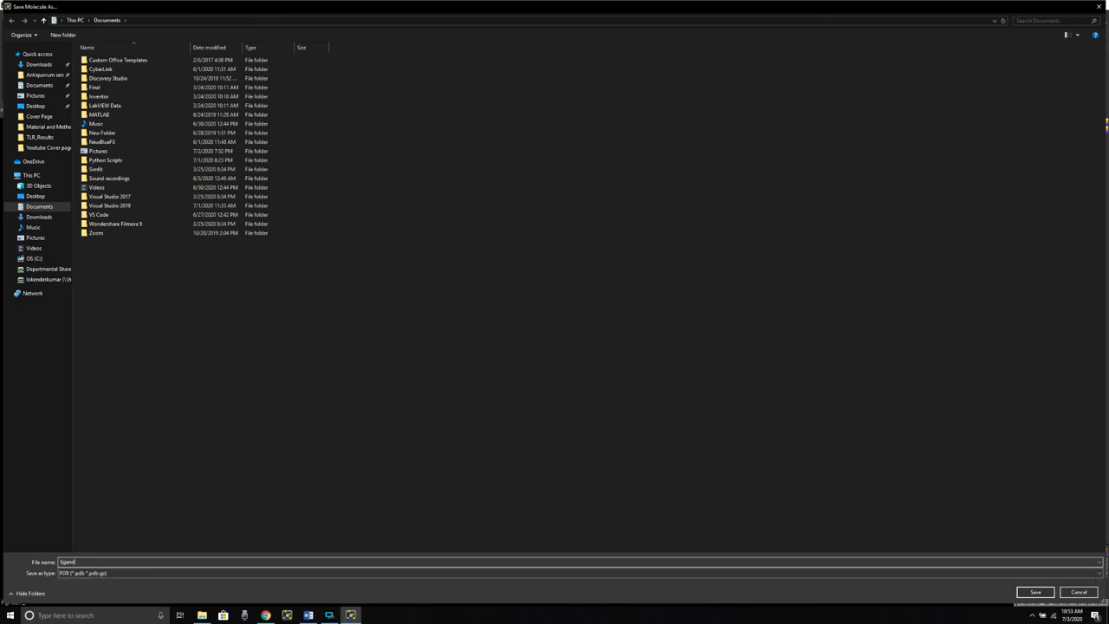
click(1034, 591)
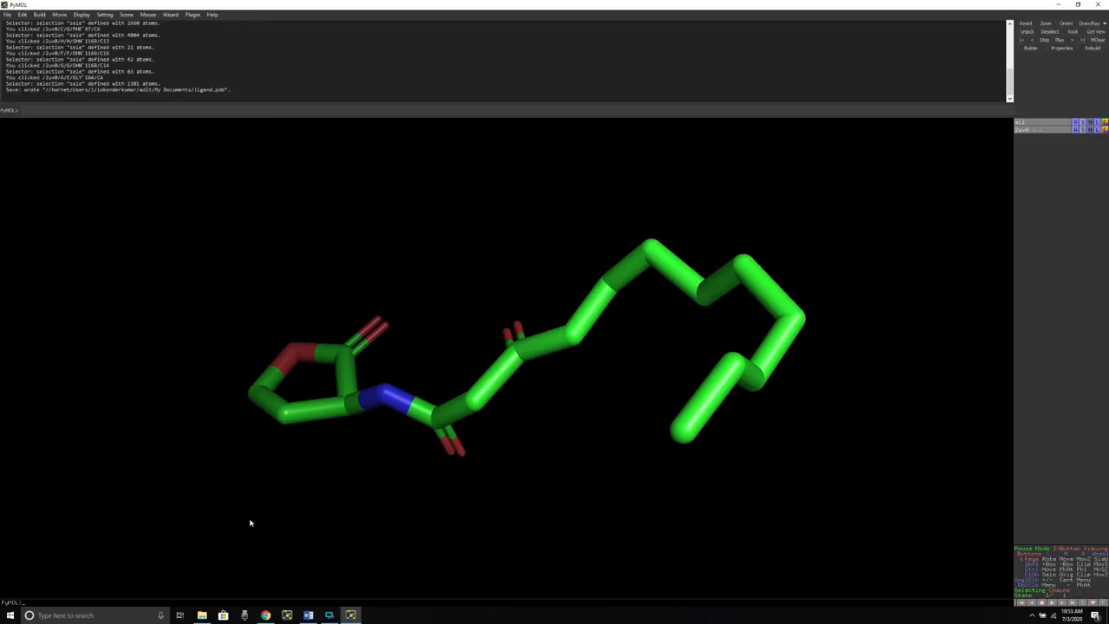
mouse_move(654, 373)
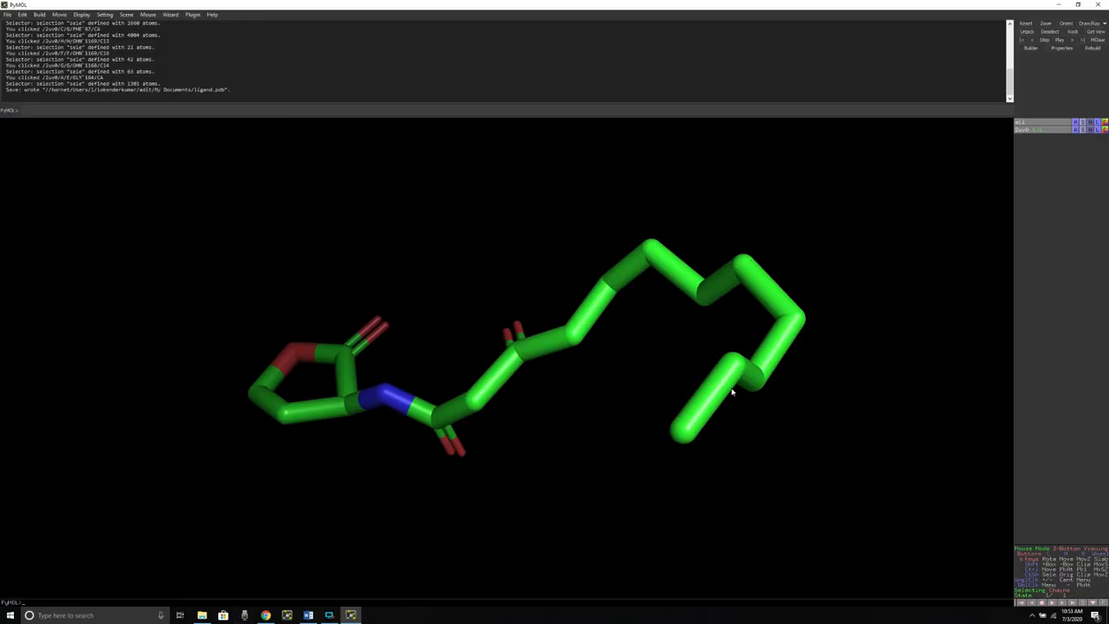
Open File Explorer from the taskbar to check the exported ligand file
click(202, 615)
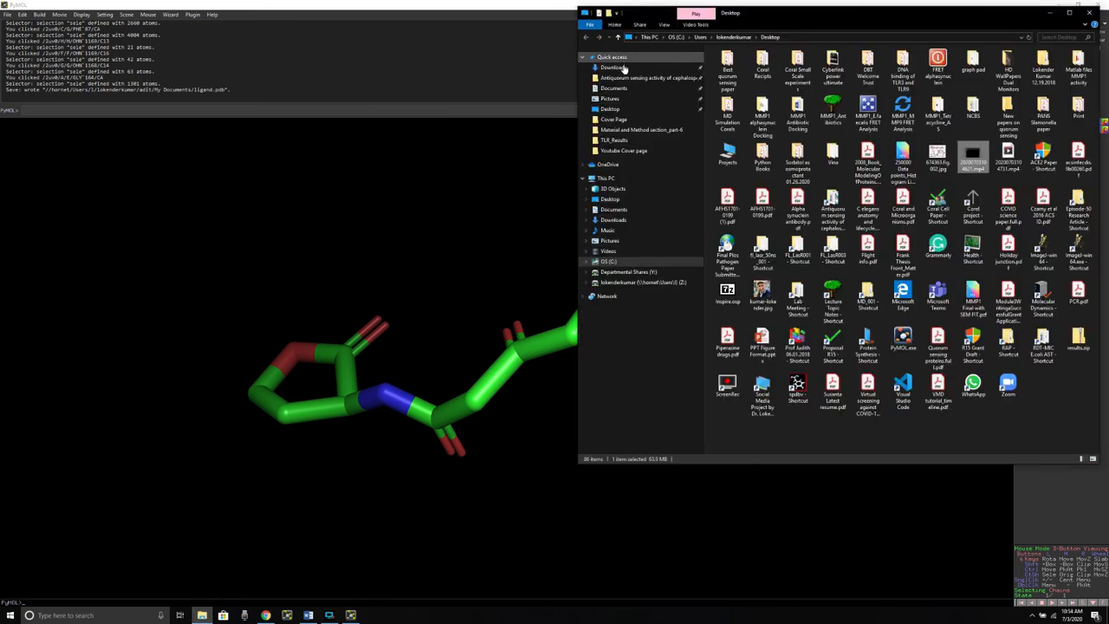
Go to Documents and open ligand.pdb in a new PyMOL window
click(613, 88)
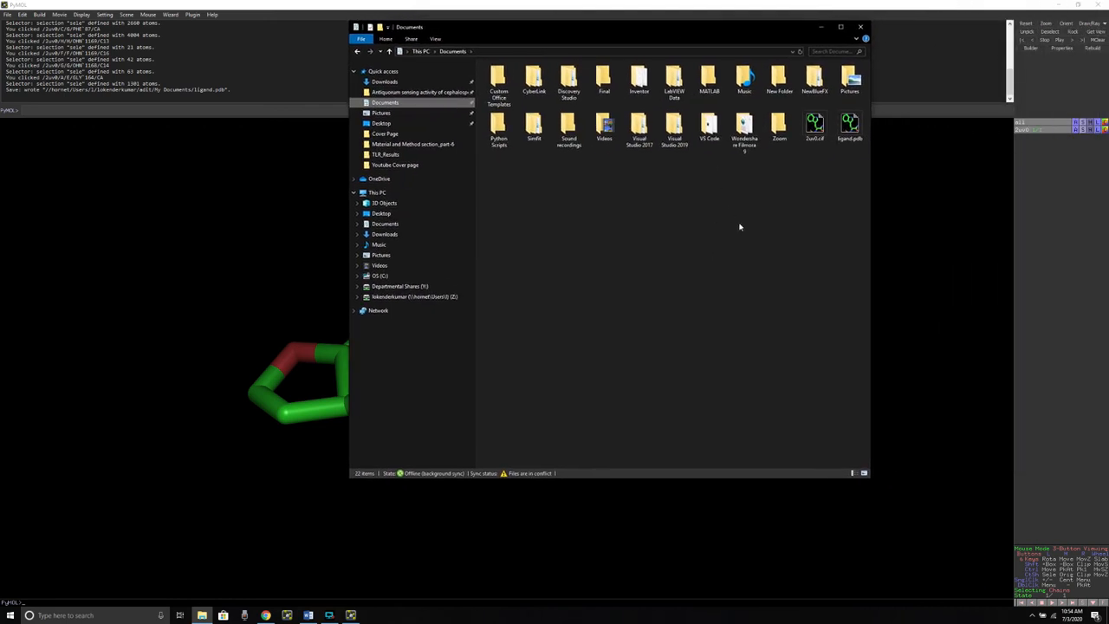
mouse_move(549, 232)
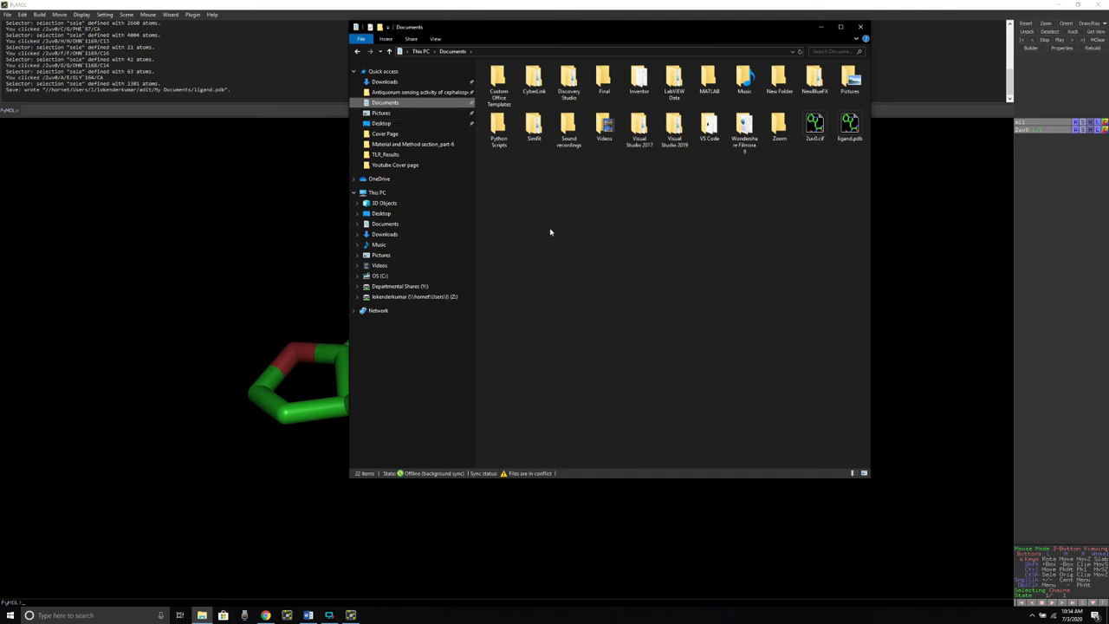
mouse_move(871, 120)
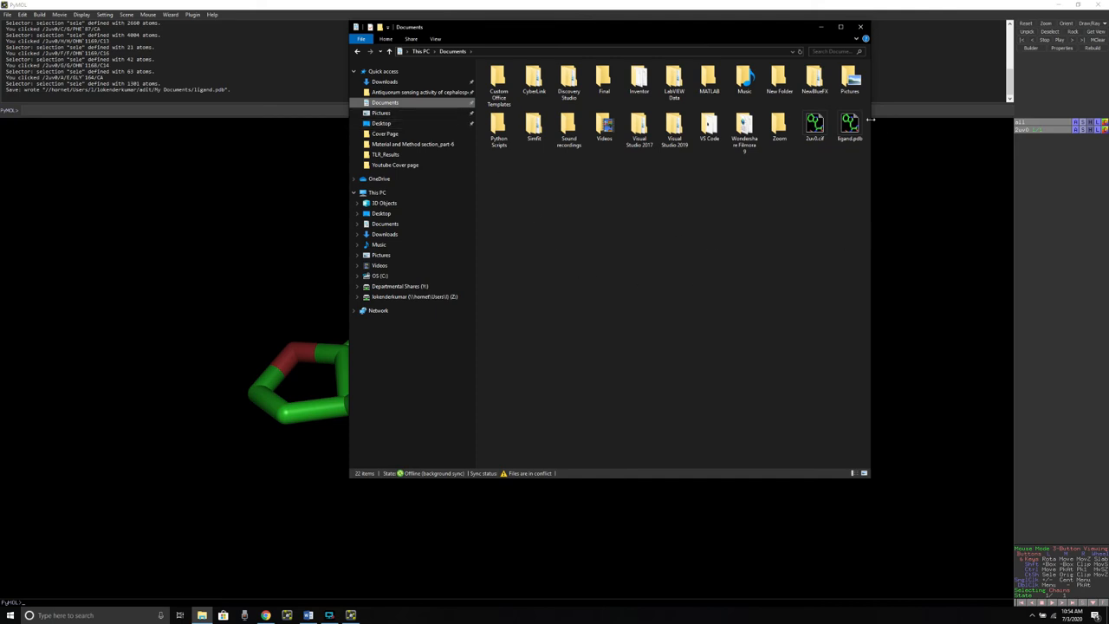
click(849, 126)
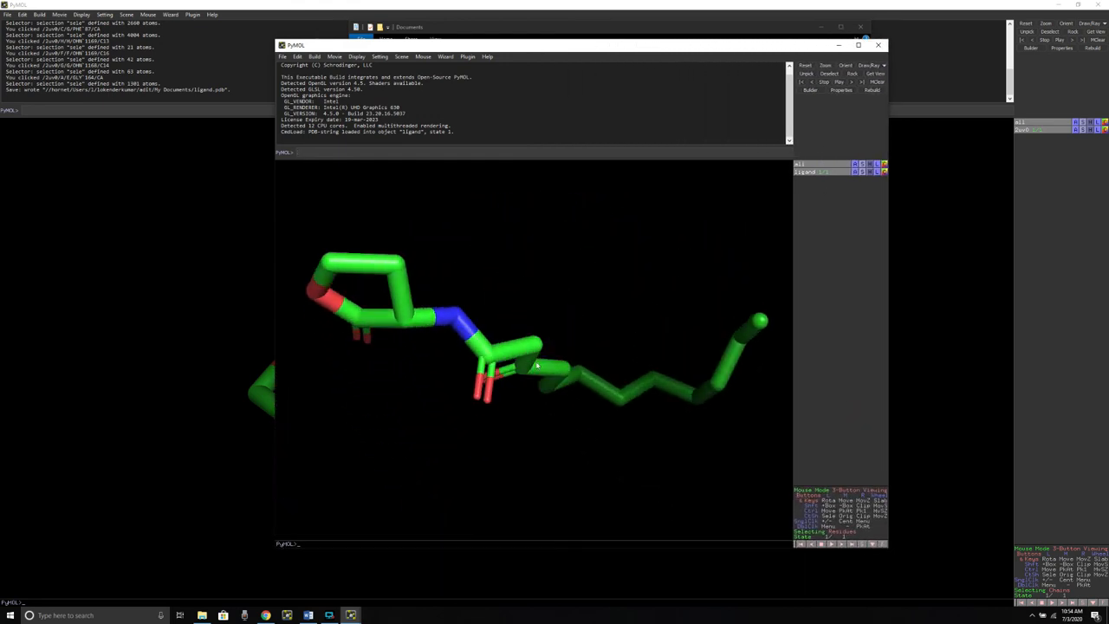
Rotate the reopened ligand to inspect its ring and long carbon tail
drag(537, 364, 570, 312)
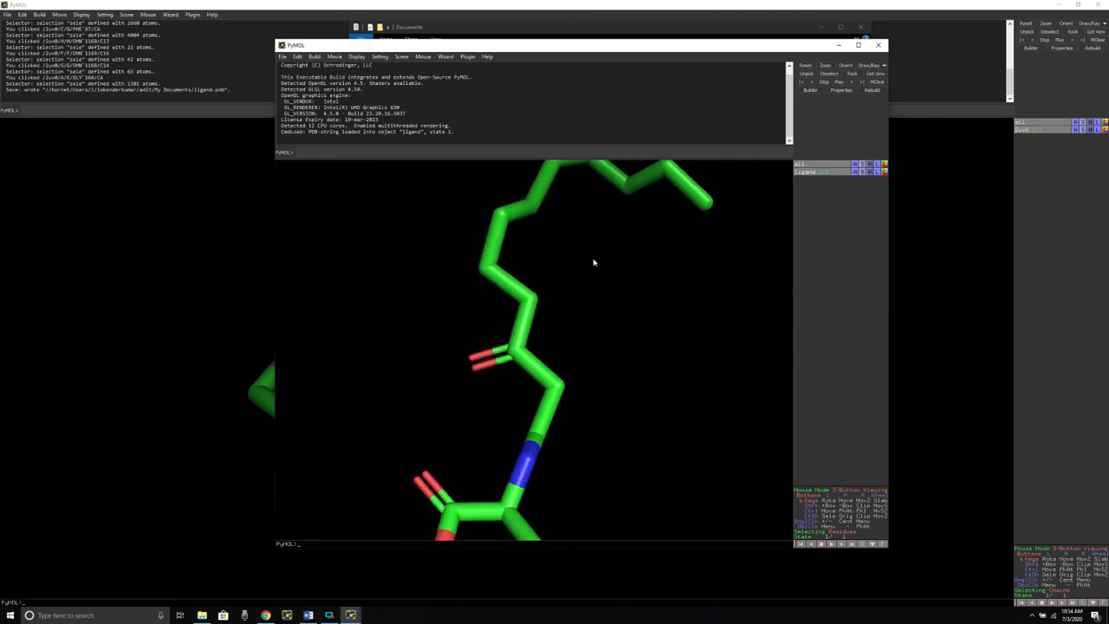
drag(594, 262, 562, 300)
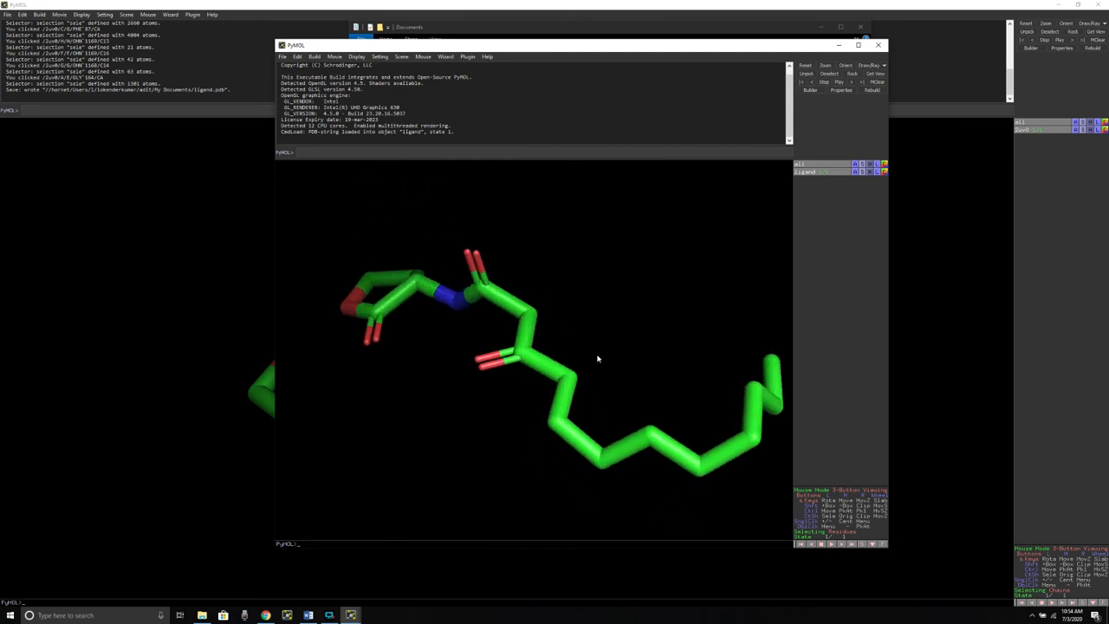
drag(596, 359, 595, 407)
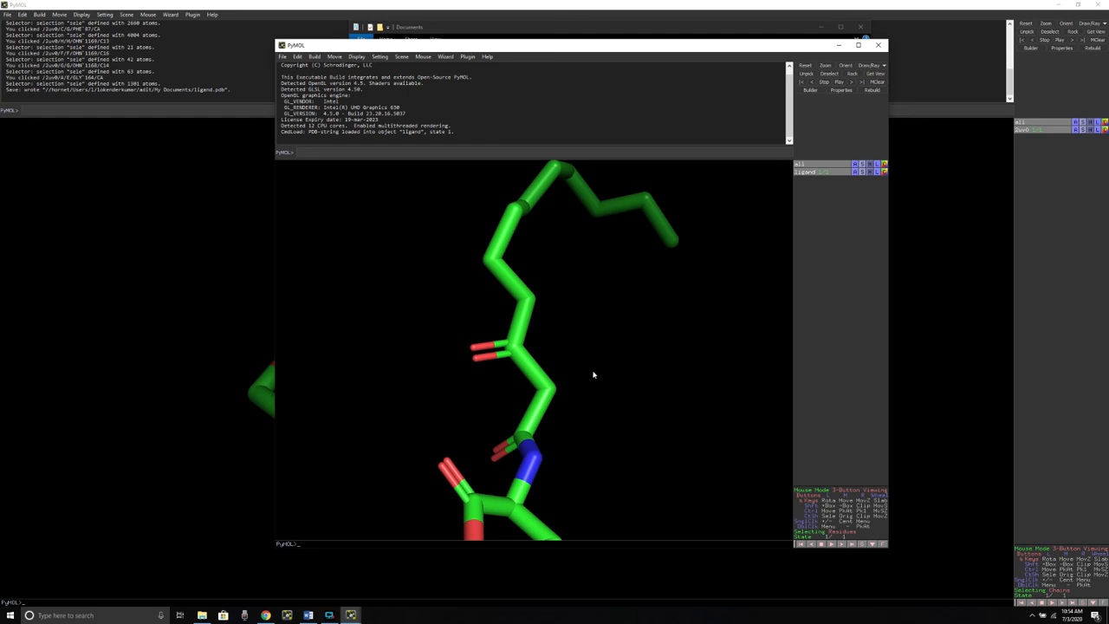
drag(593, 374, 612, 388)
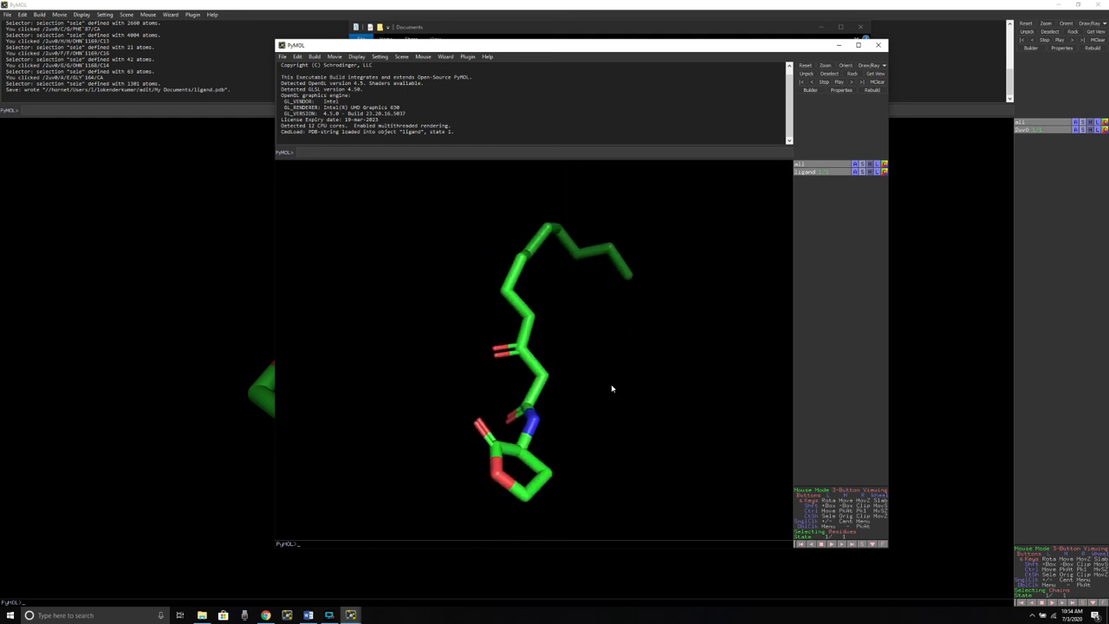
drag(612, 388, 557, 322)
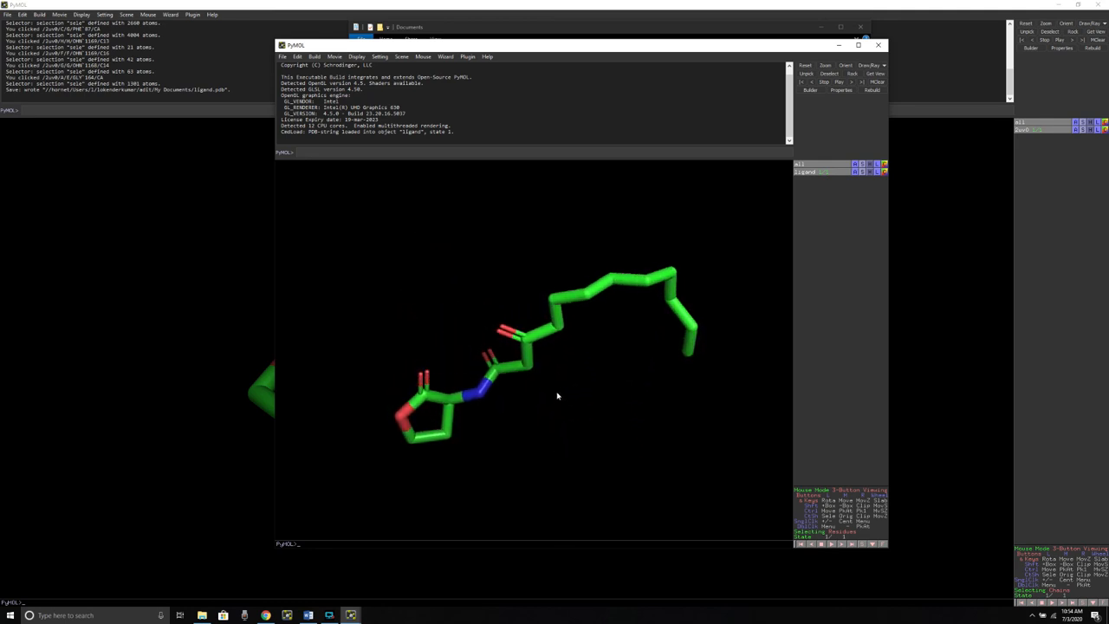
drag(557, 396, 532, 392)
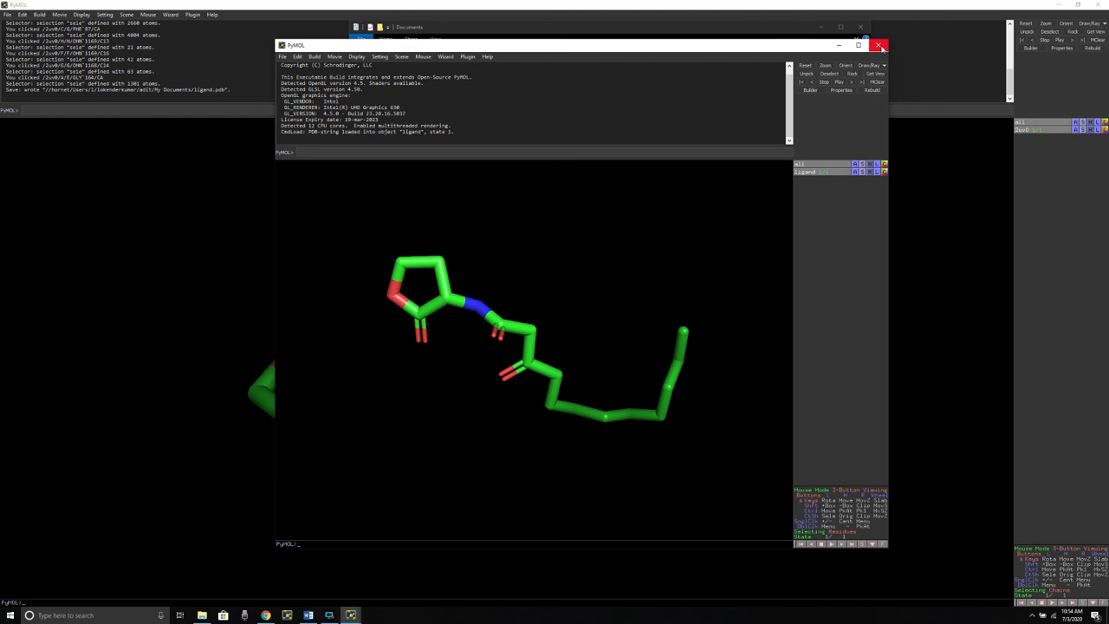
mouse_move(879, 45)
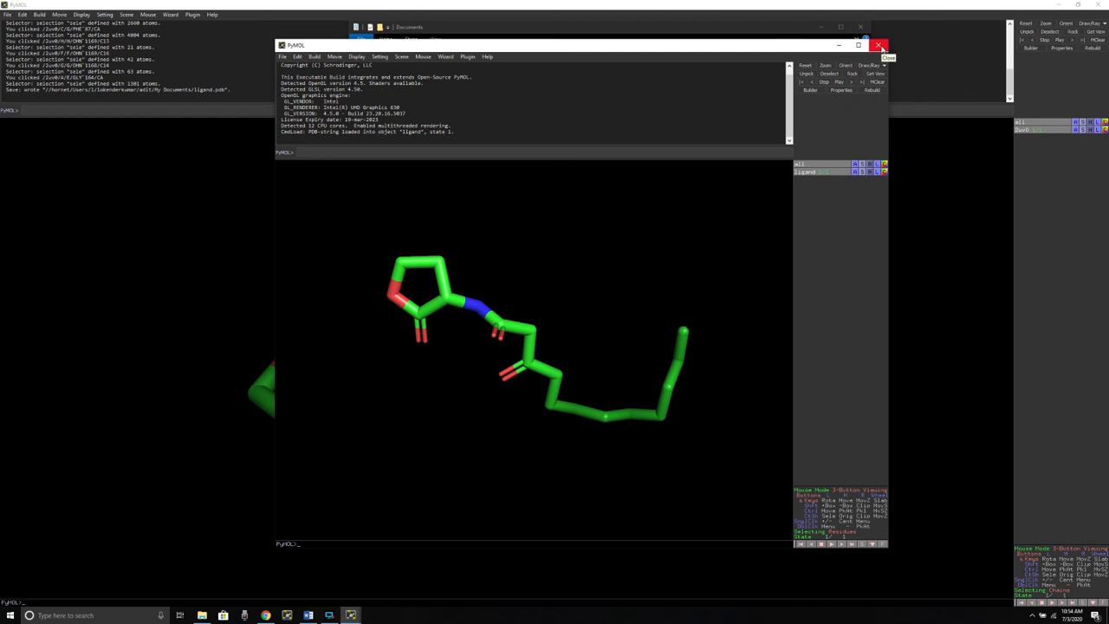